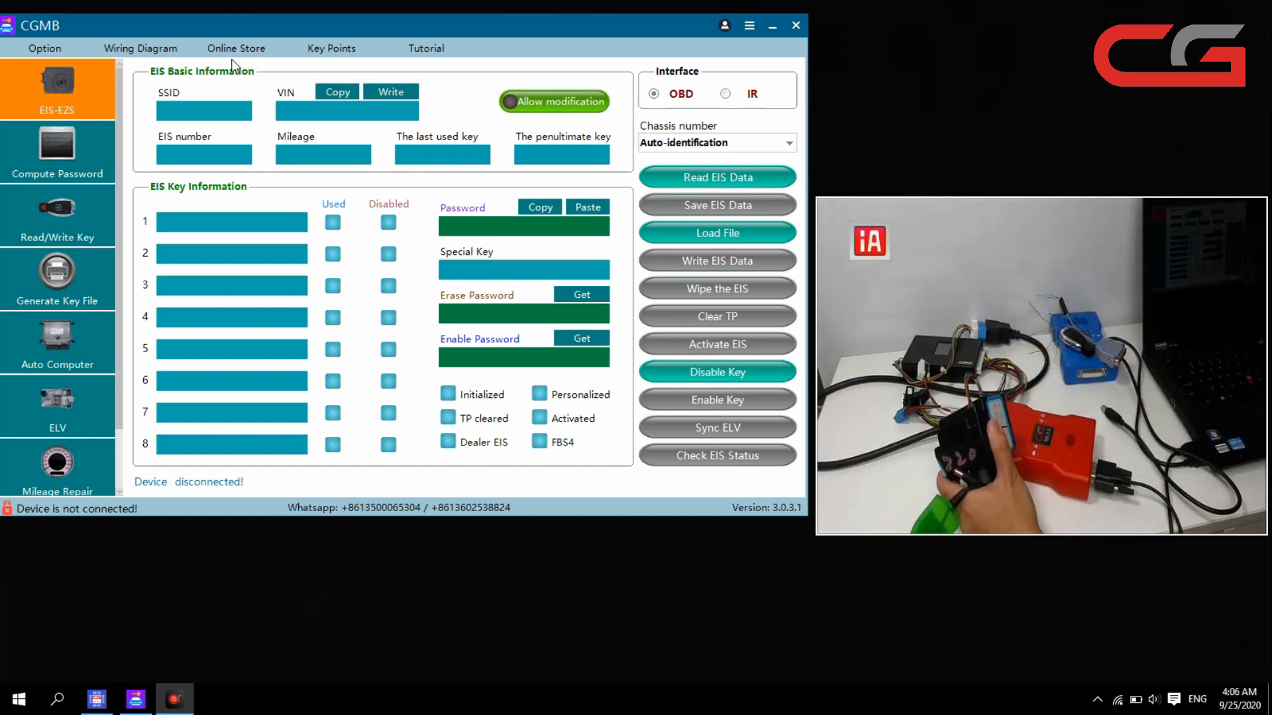
Review the W215/W220/W230 wiring diagrams, including the all-keys-lost variant, then close them
click(139, 48)
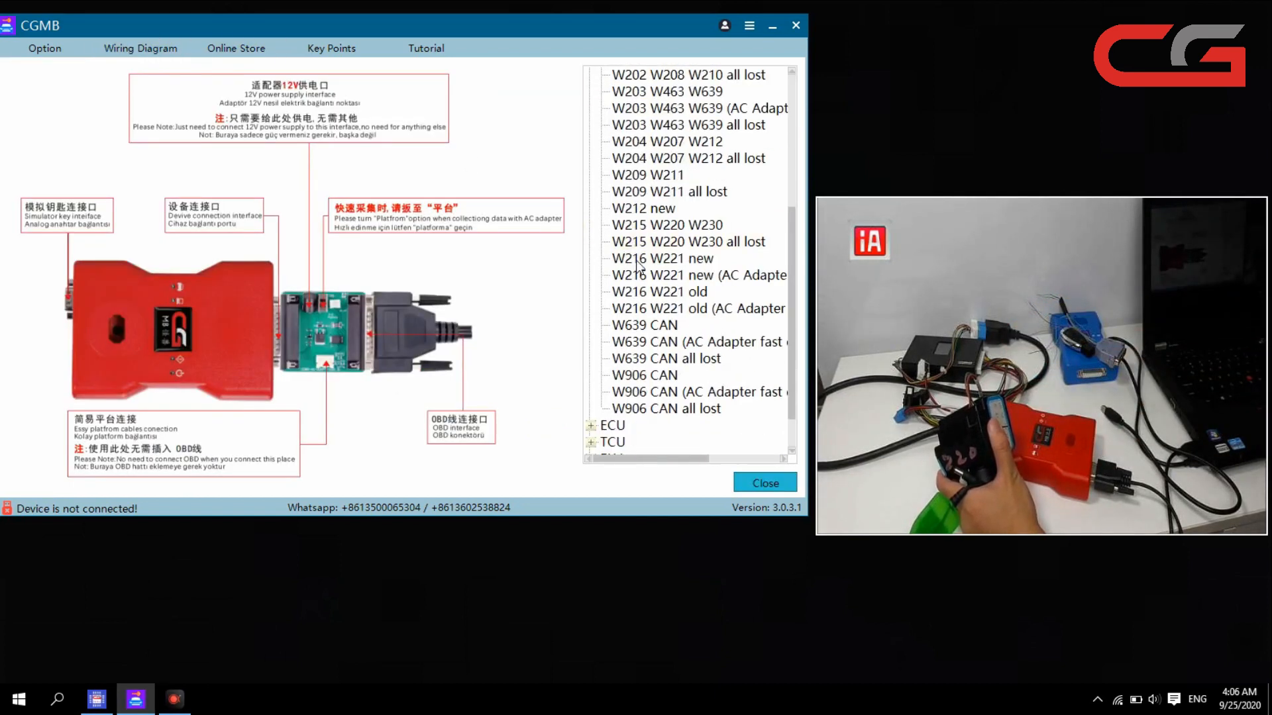
click(666, 225)
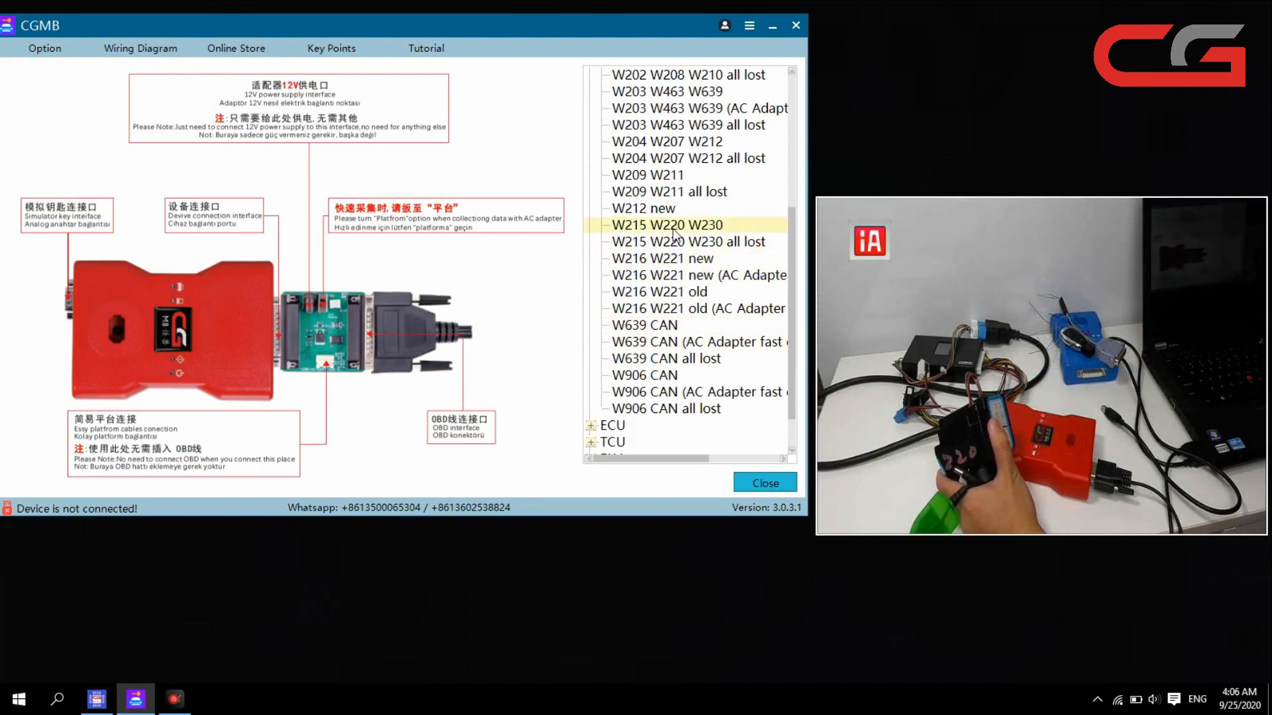
click(666, 225)
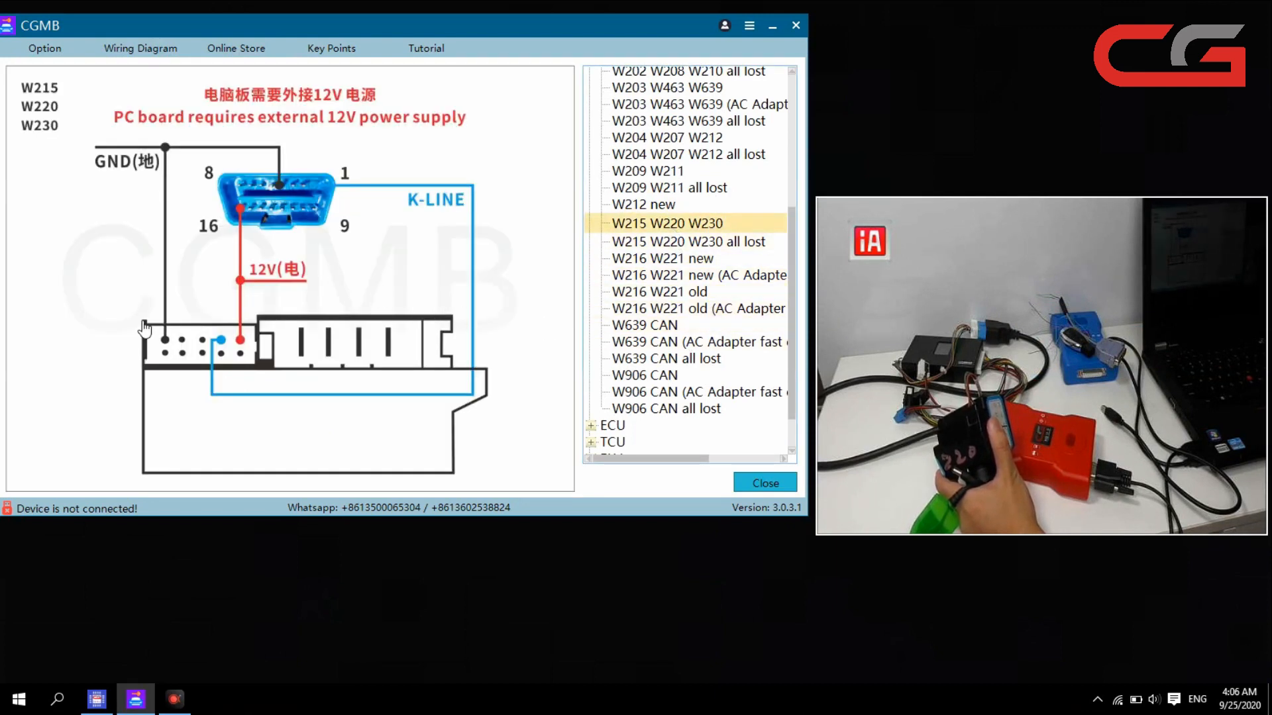
mouse_move(189, 293)
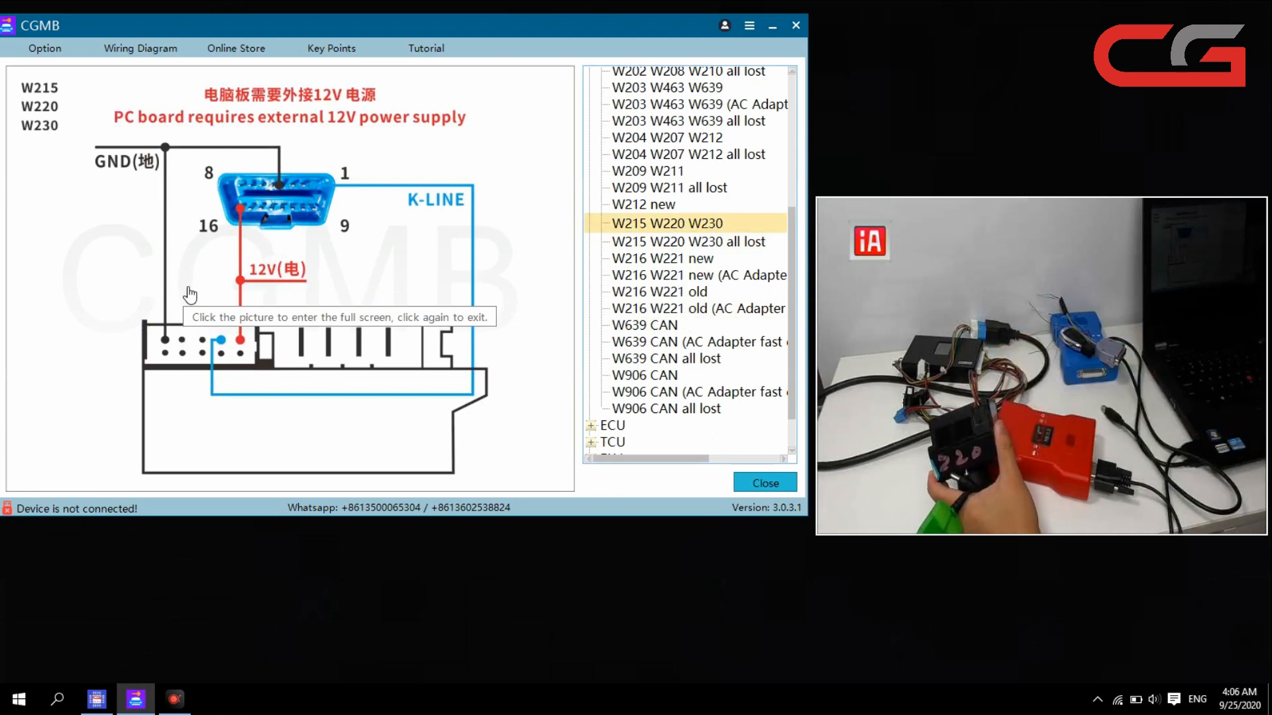
mouse_move(641, 256)
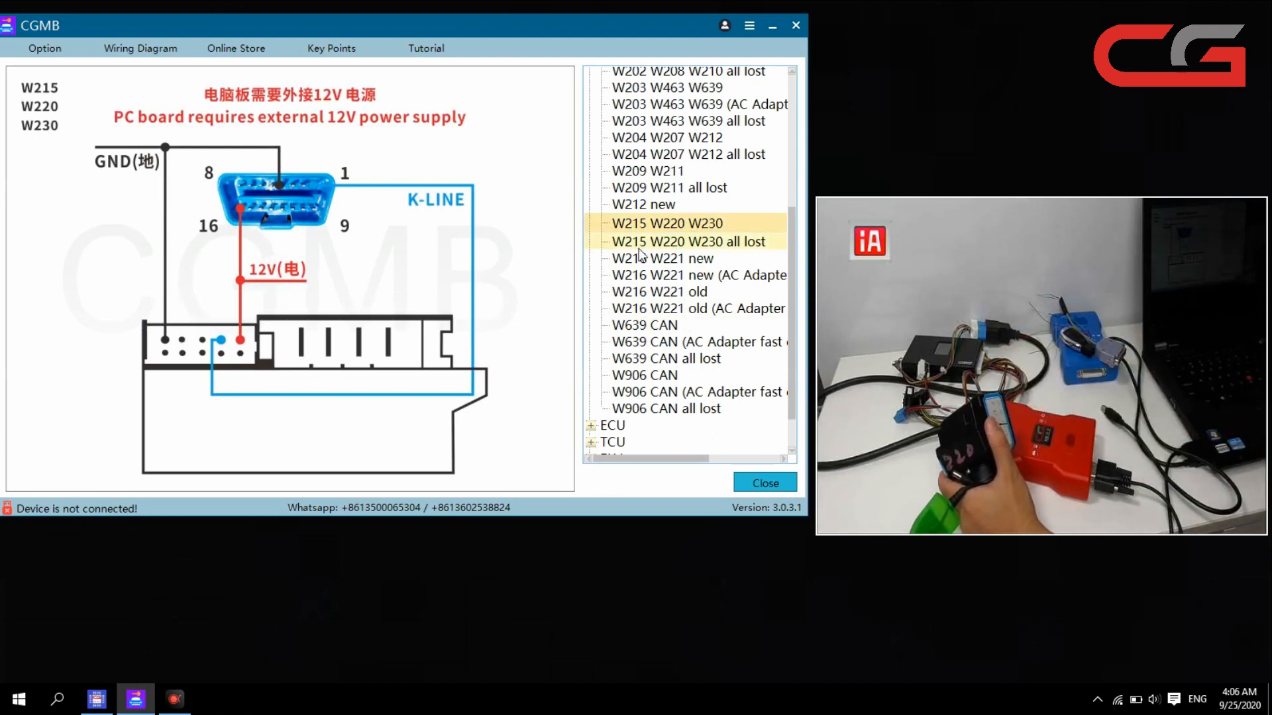
click(690, 240)
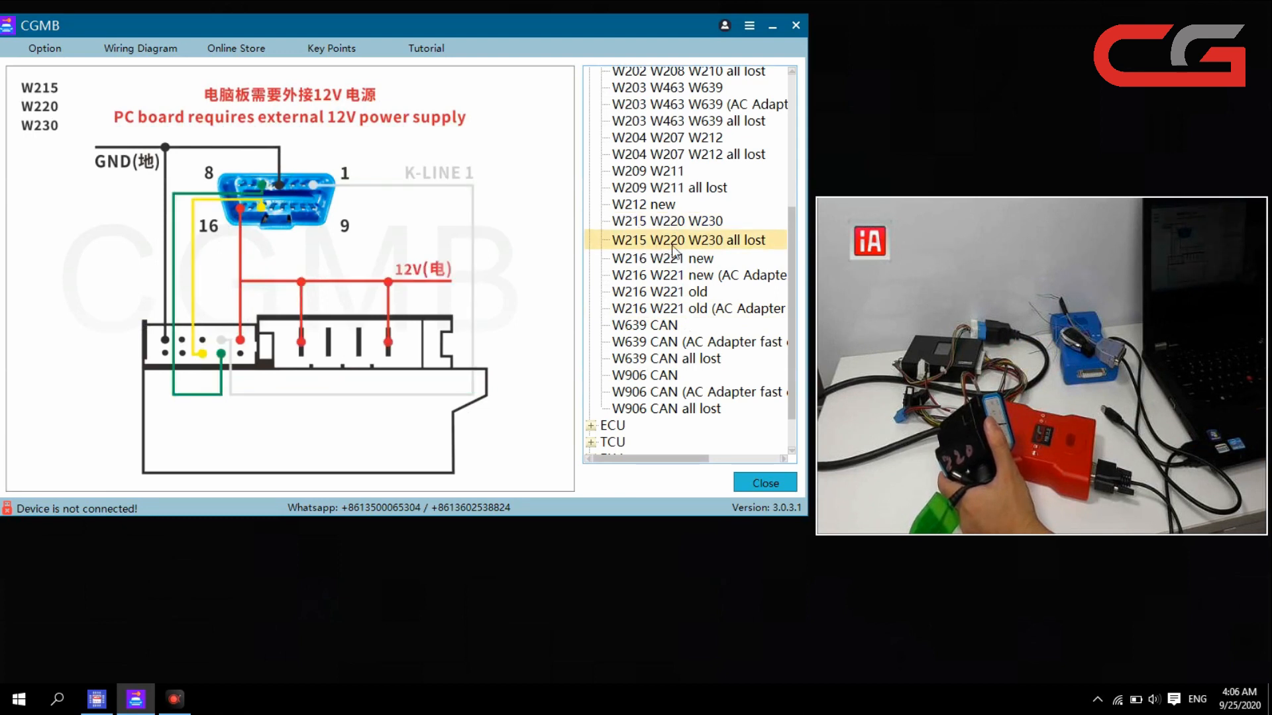
mouse_move(454, 294)
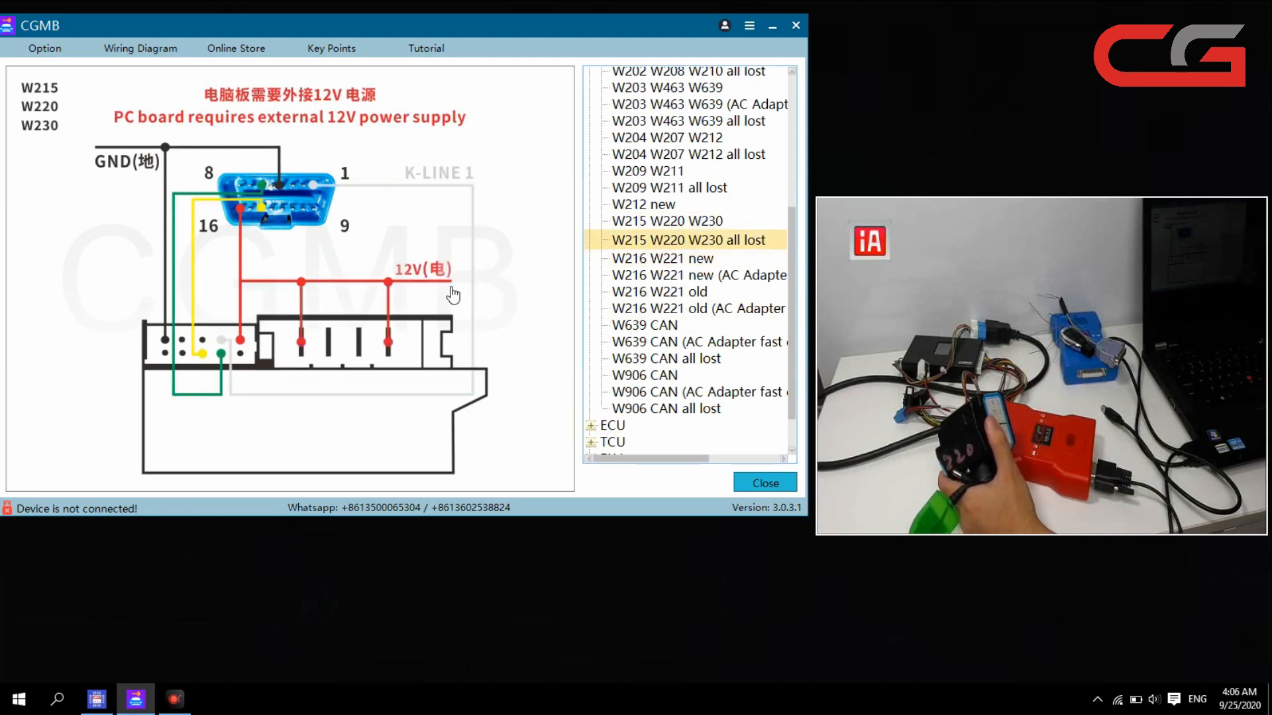
mouse_move(487, 291)
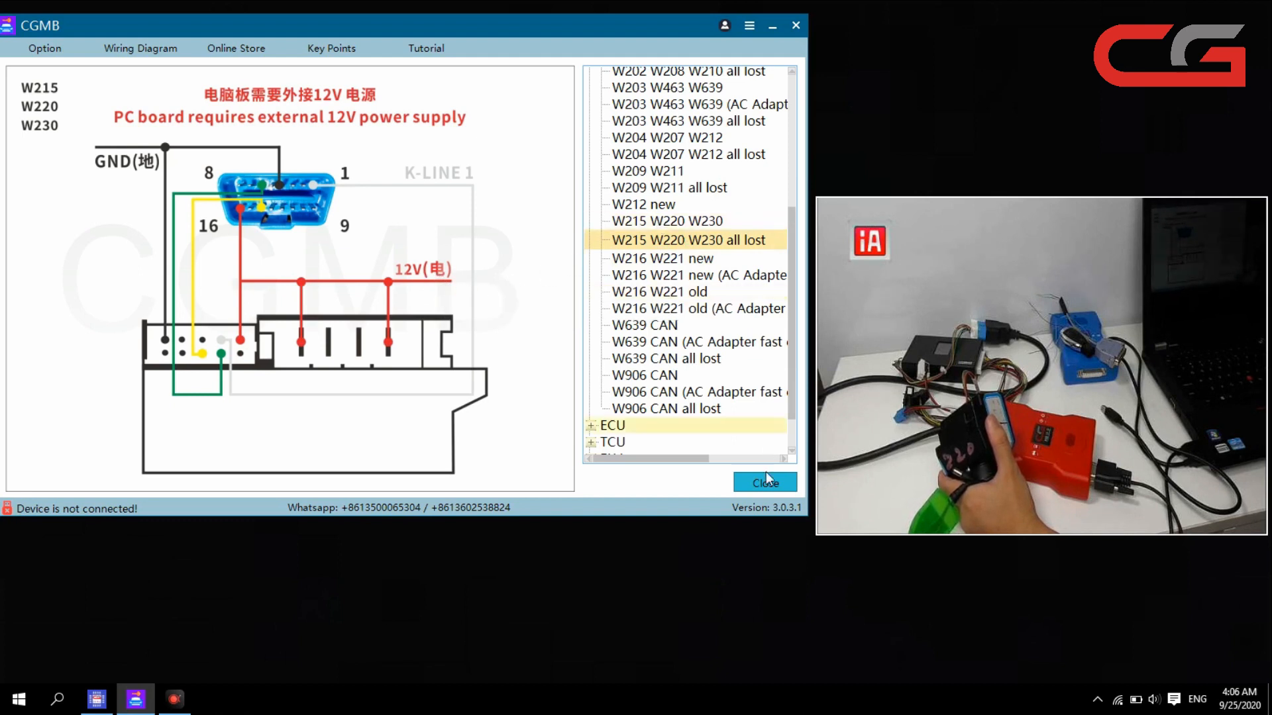
click(763, 482)
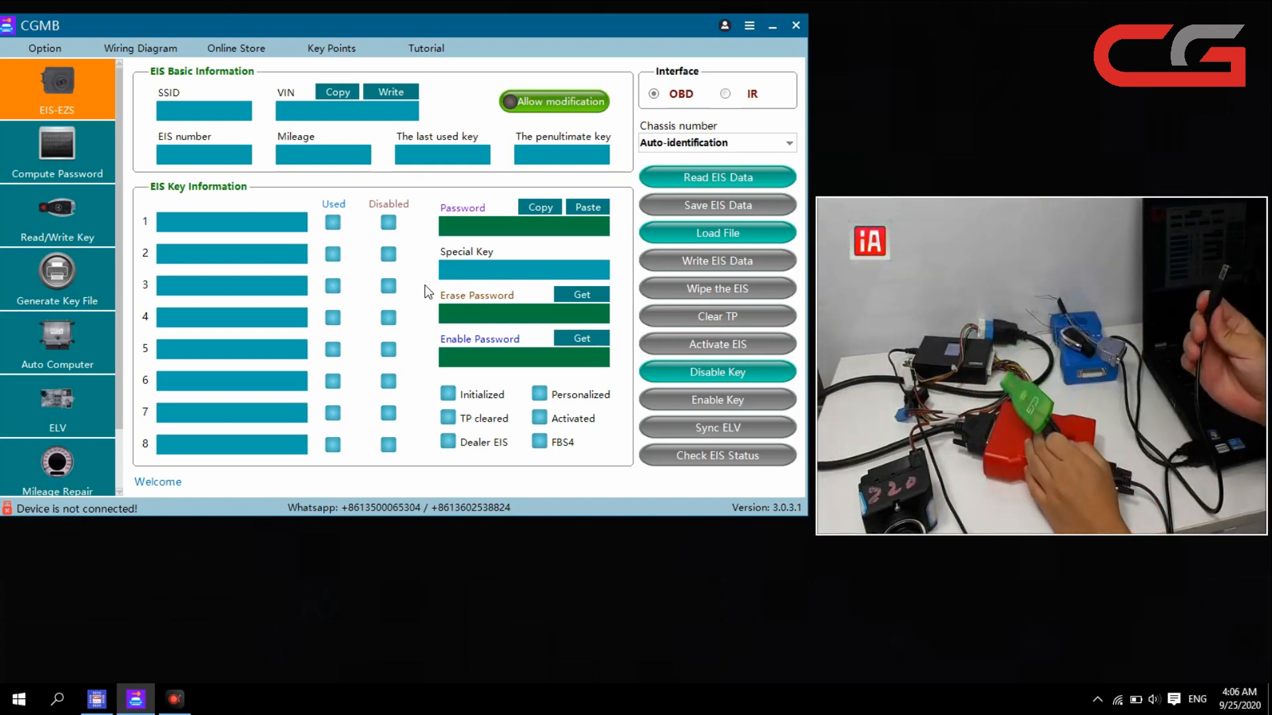
Read the EIS data over OBD until Read success shows keys 1 and 5 used
click(717, 176)
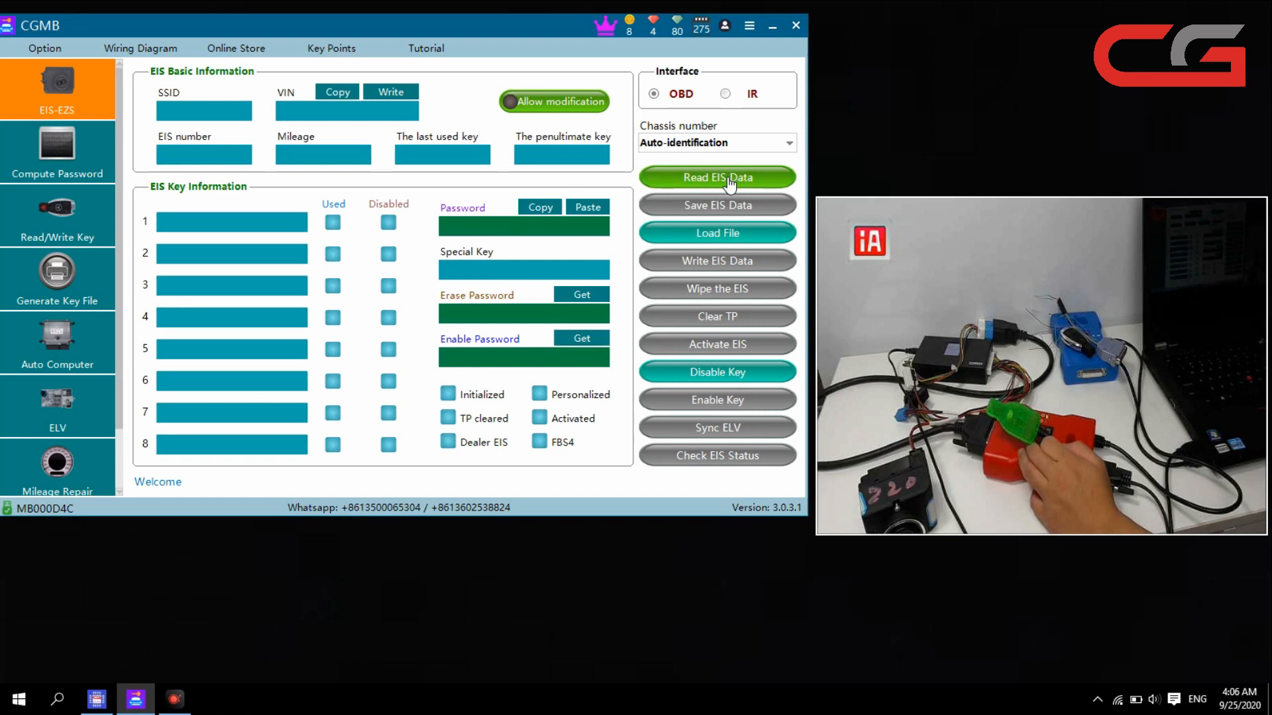
click(716, 176)
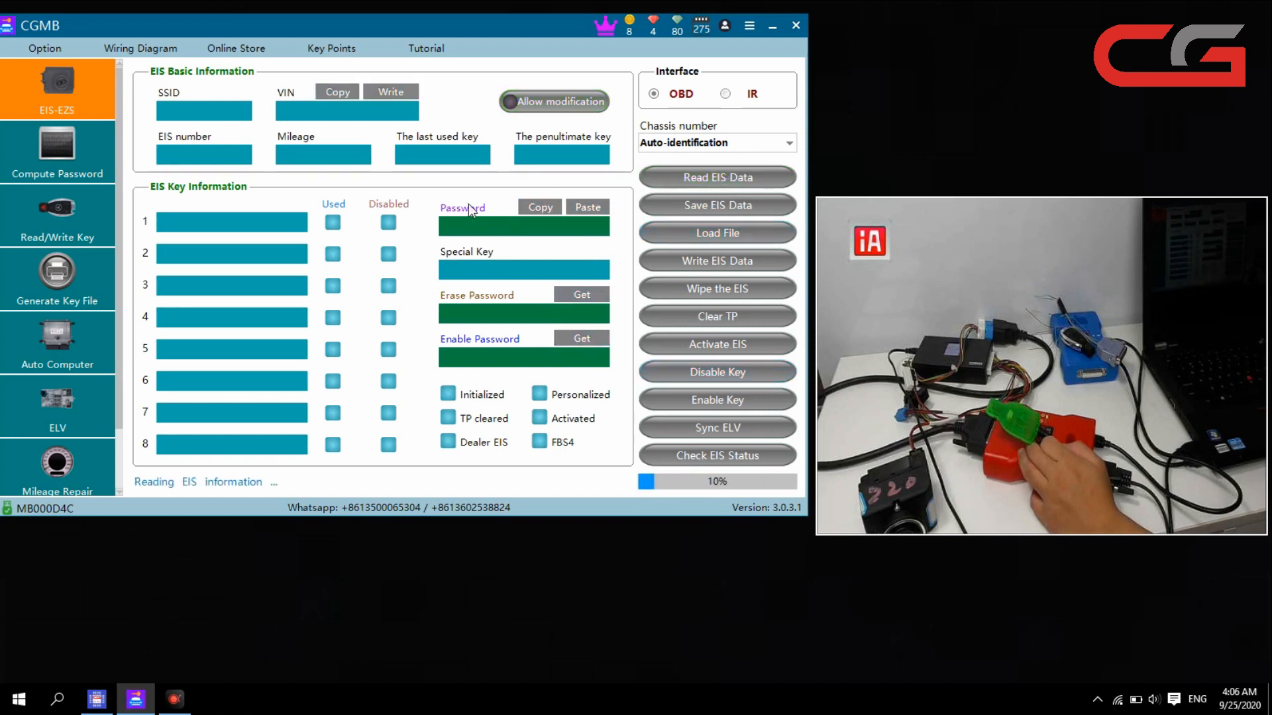
mouse_move(470, 202)
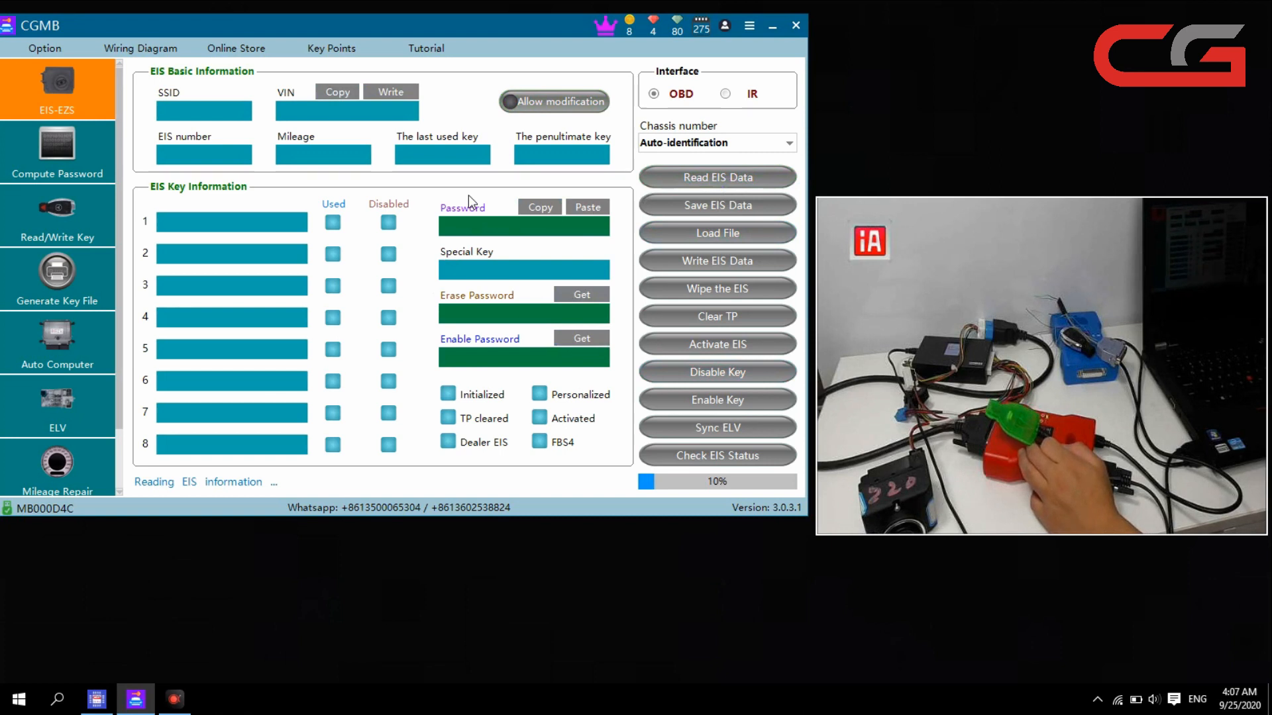
click(717, 176)
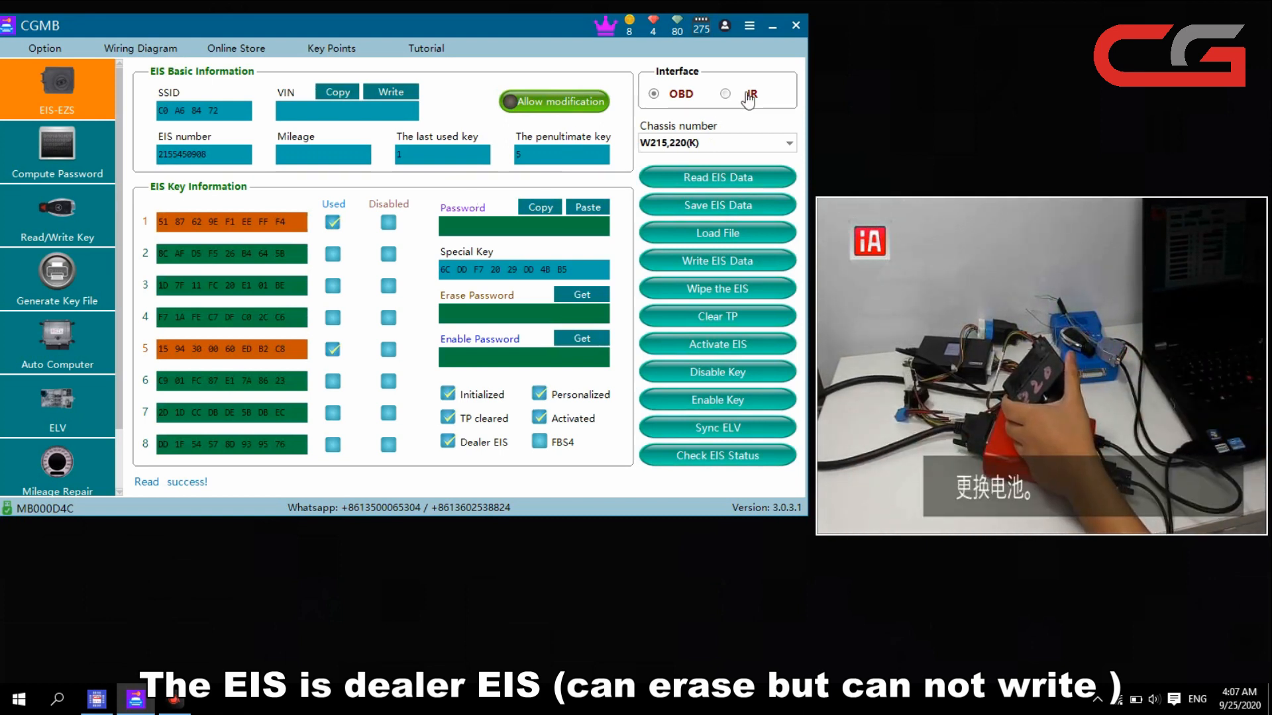
Switch to the IR interface and reread the EIS data with the simulation key inserted
click(725, 93)
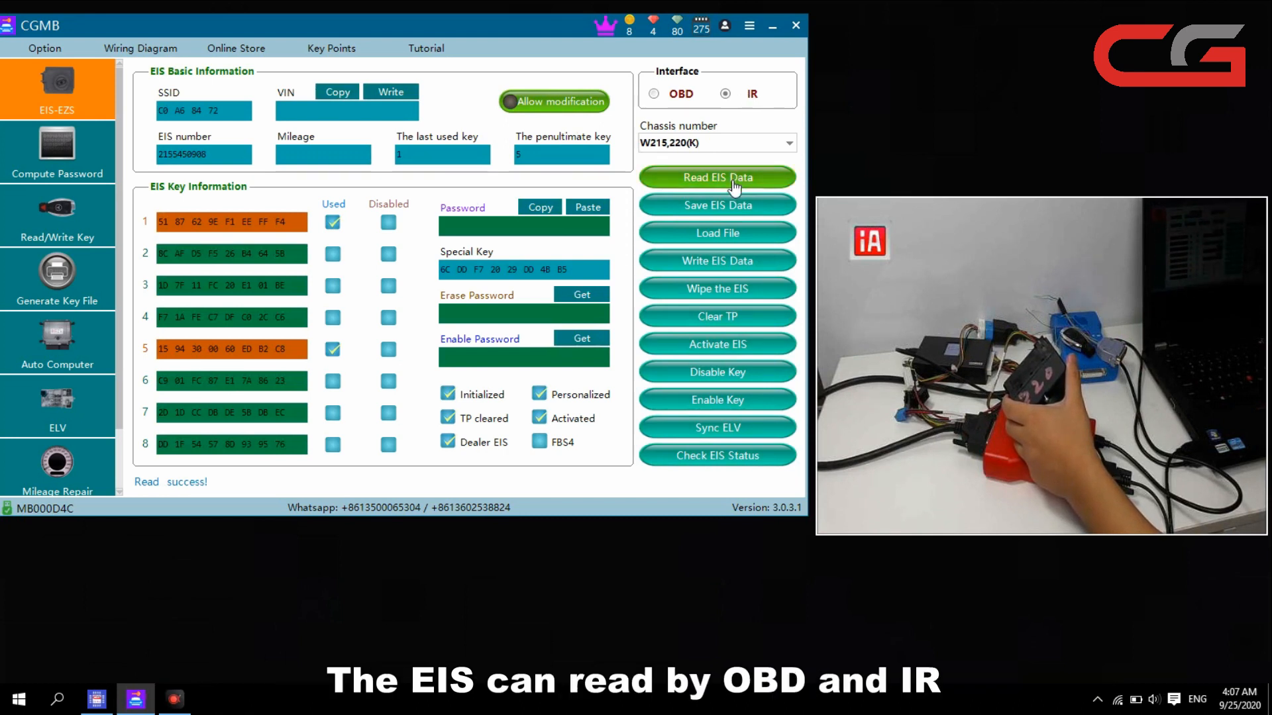
click(717, 176)
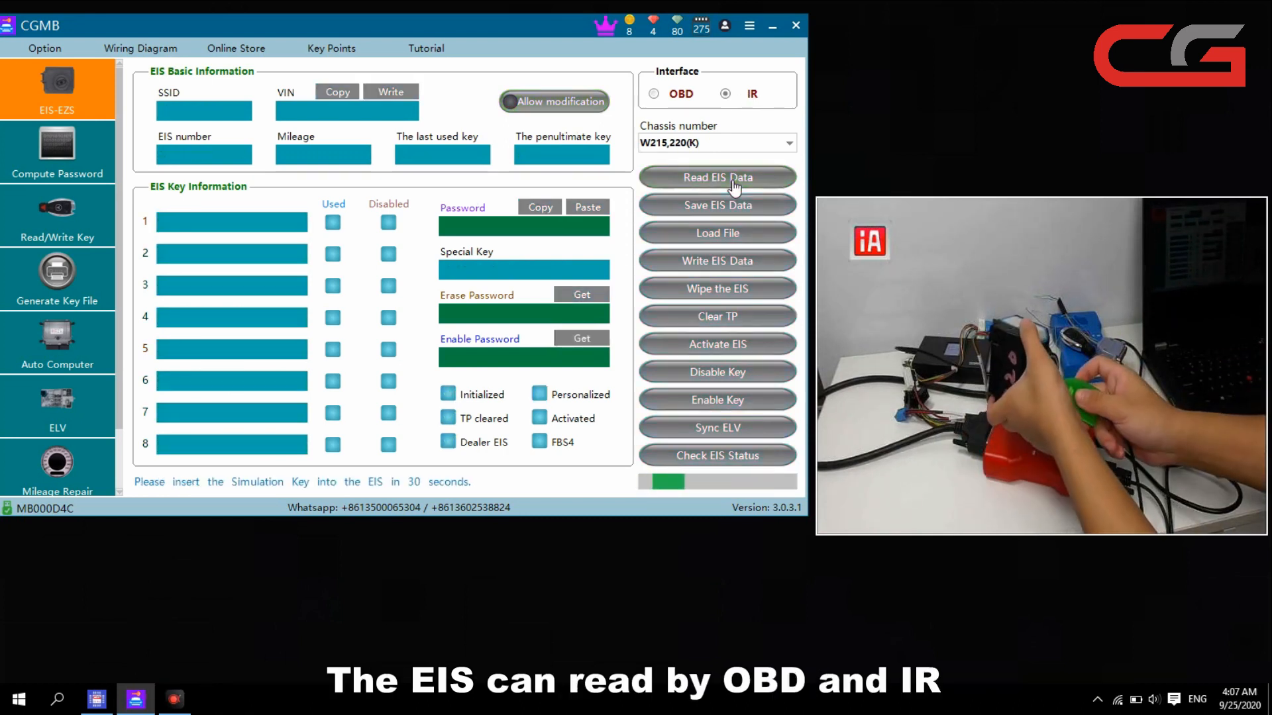
click(716, 176)
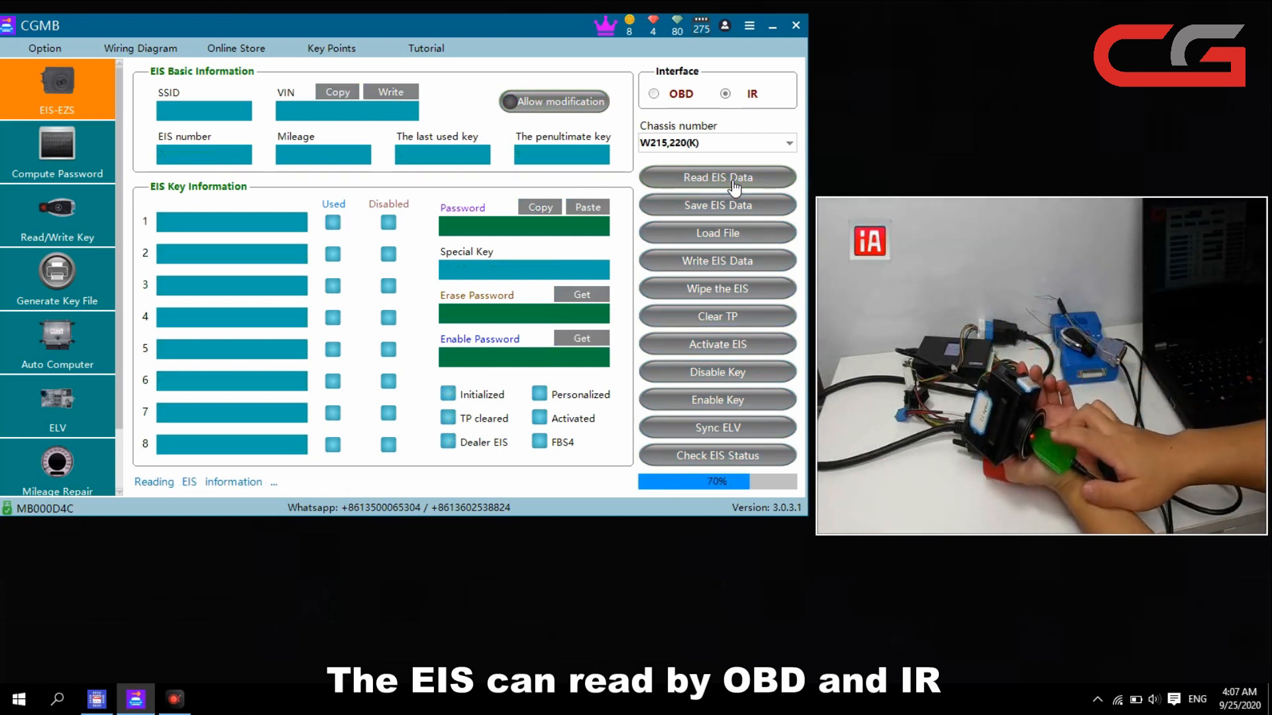
click(717, 176)
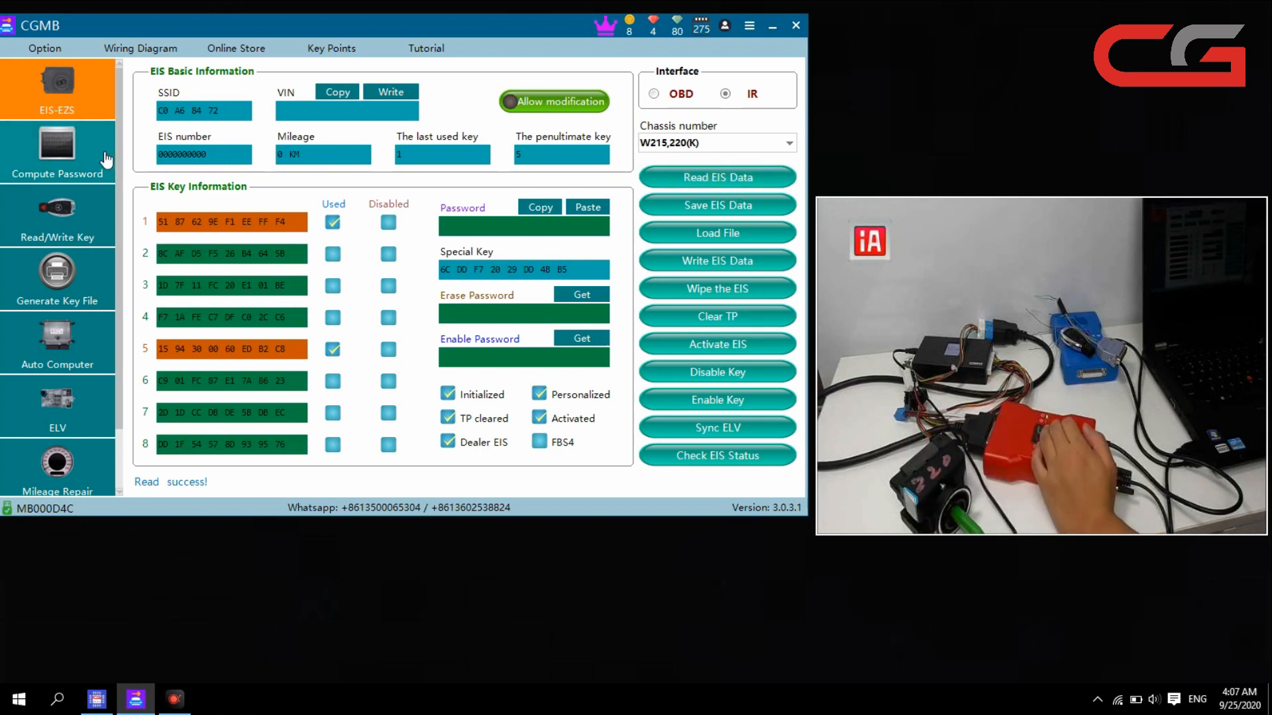
Run Compute Password with Copy key without key in Normal mode and acknowledge the collection failure
click(57, 152)
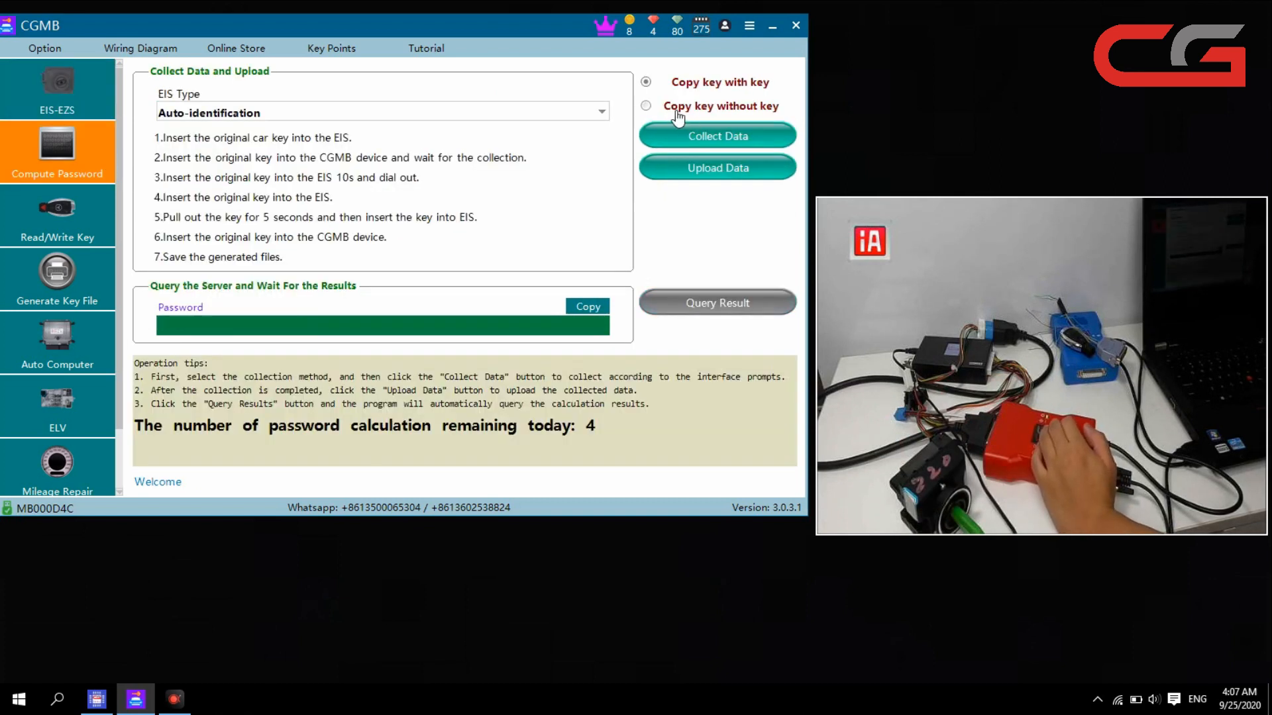
click(717, 135)
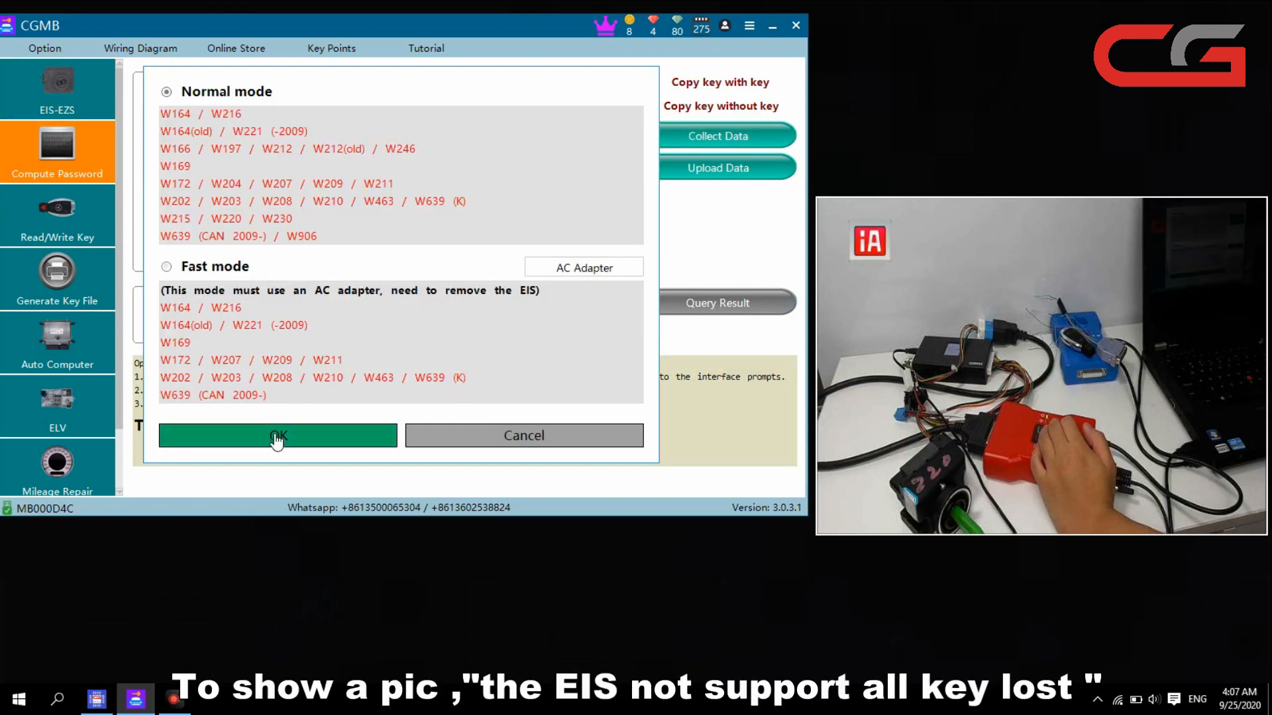
click(276, 436)
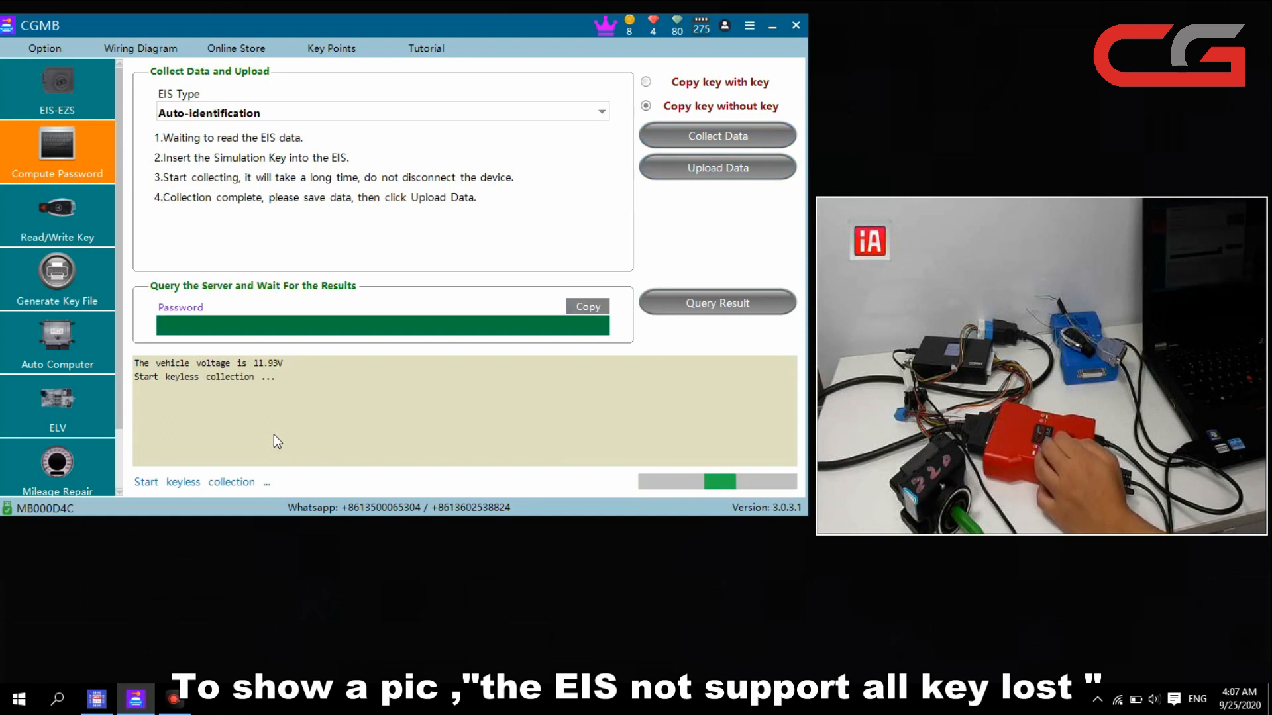
click(716, 135)
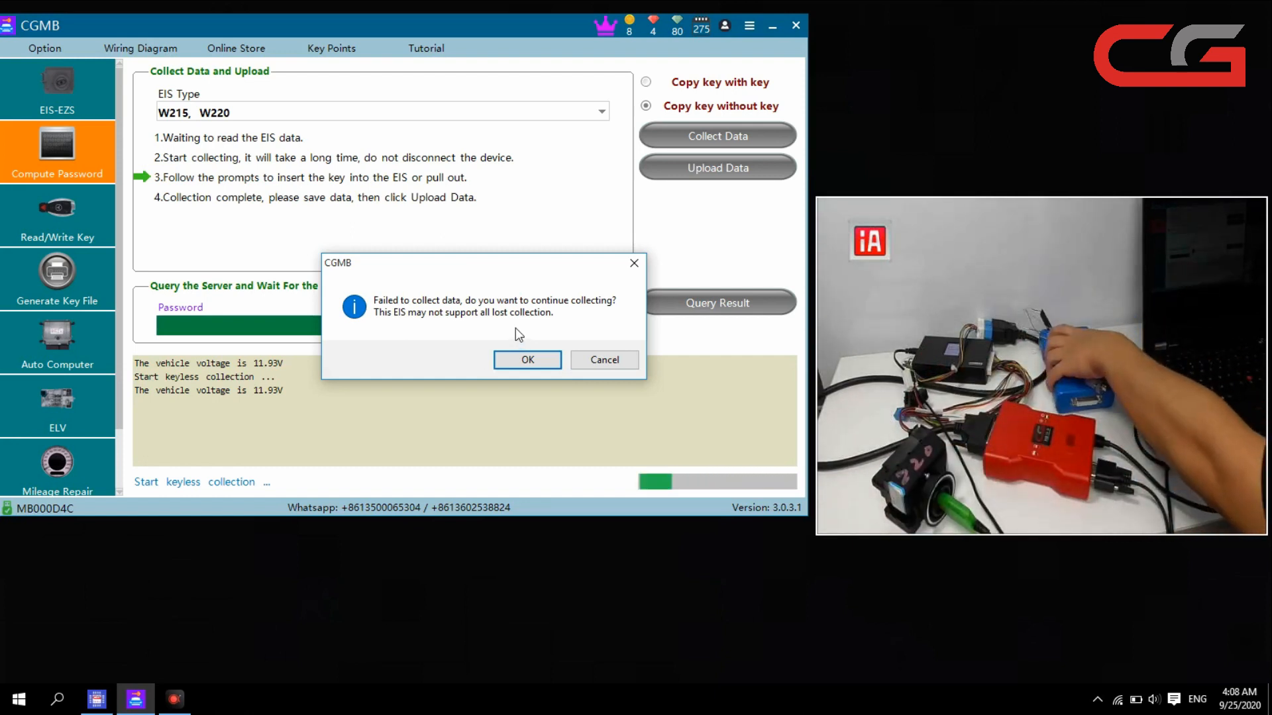
click(604, 359)
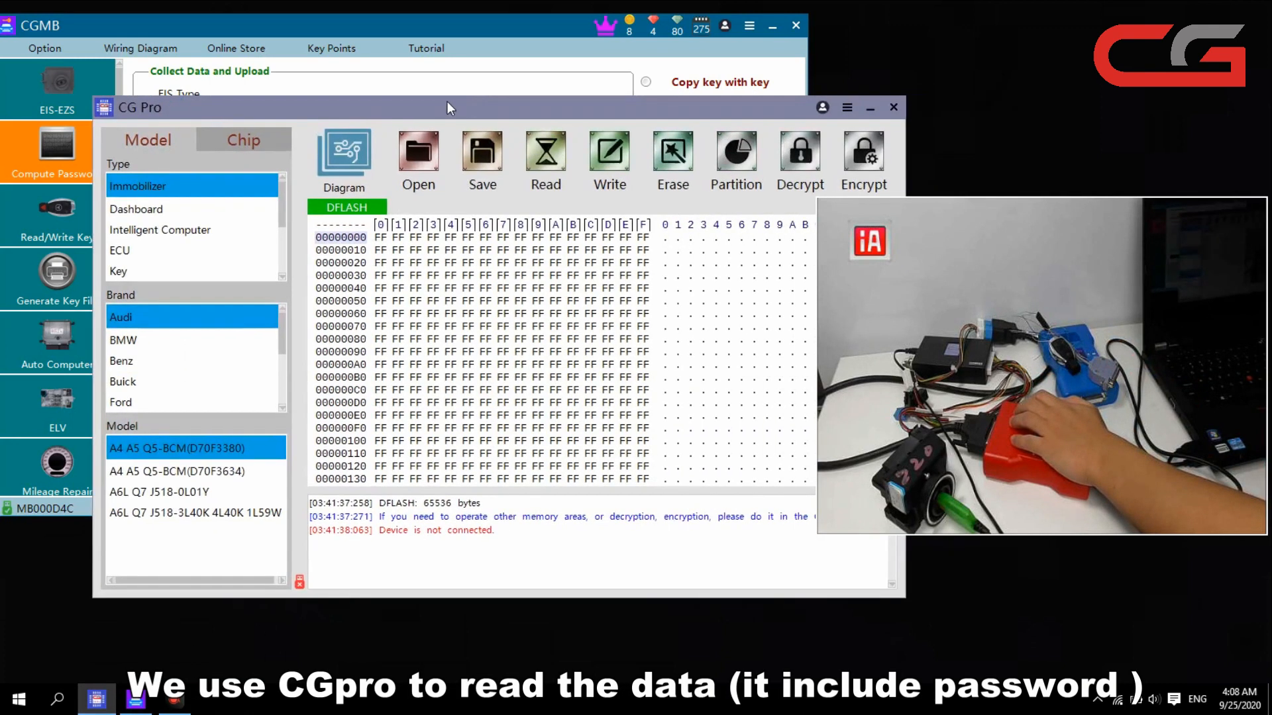
Select Benz EIS-220 215 (HC08) in CG Pro and list its available wiring diagrams
drag(450, 106, 432, 109)
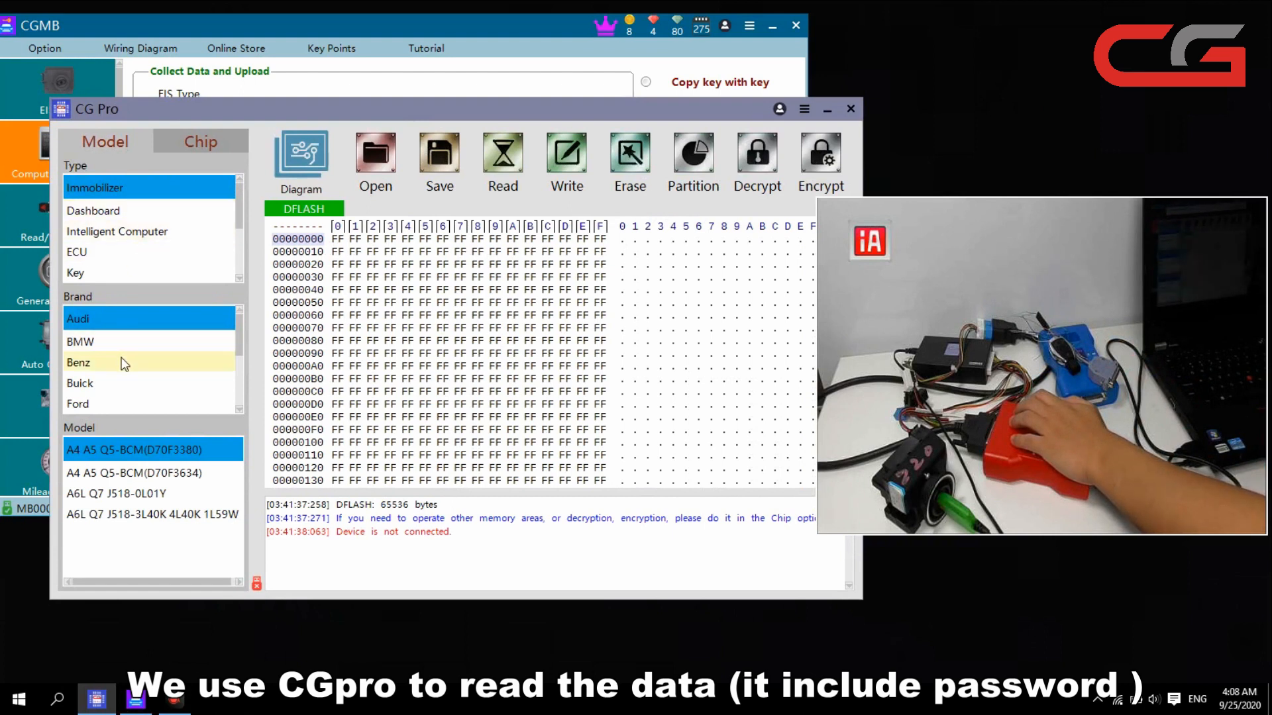
click(78, 363)
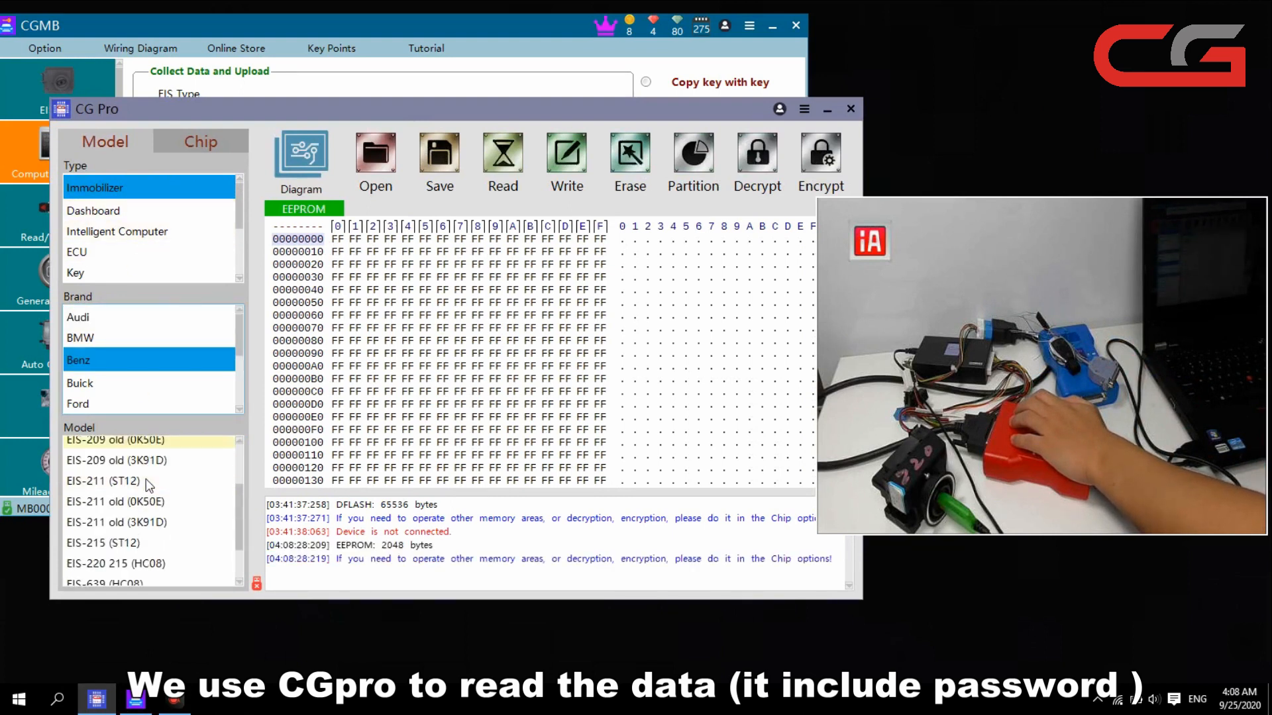
click(113, 511)
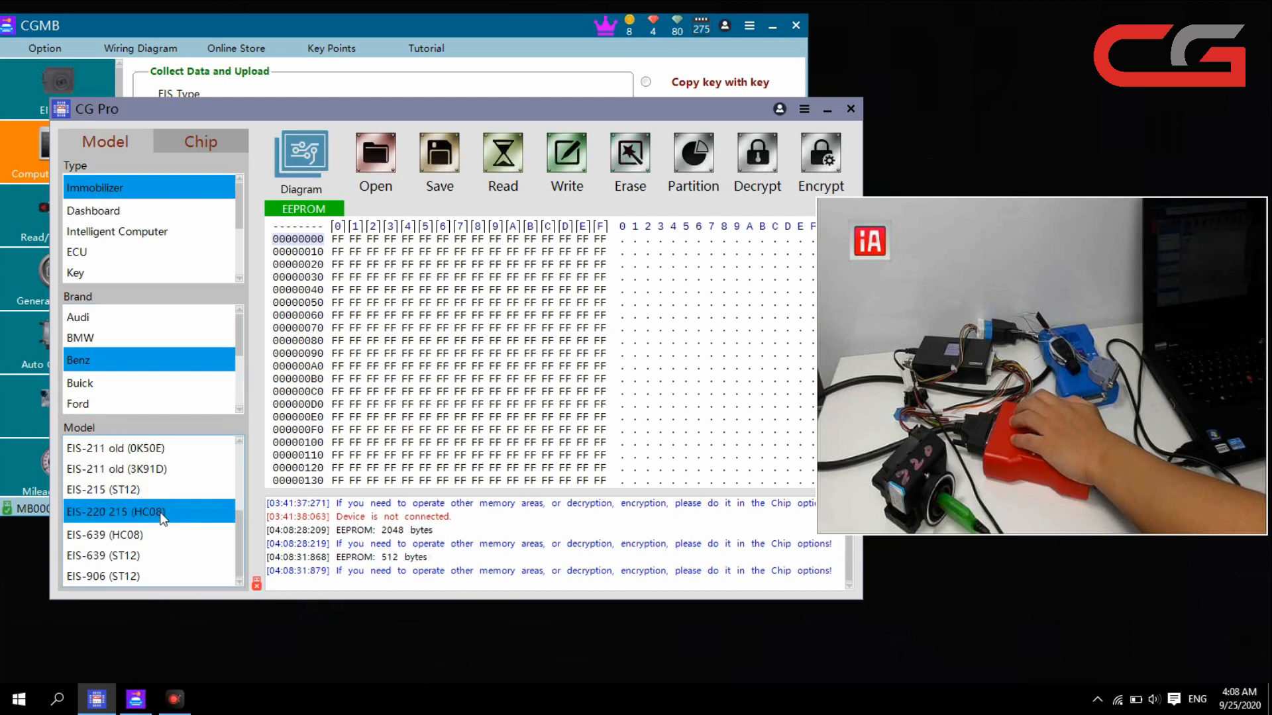
click(301, 157)
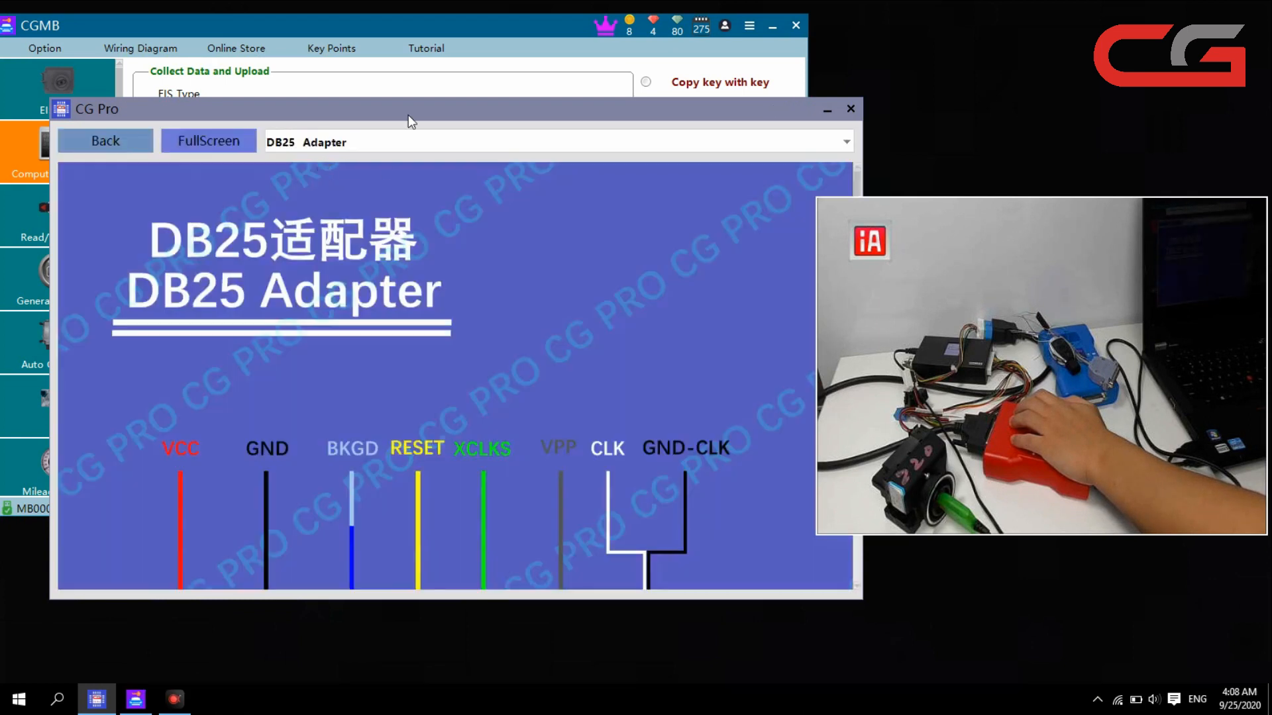
click(846, 142)
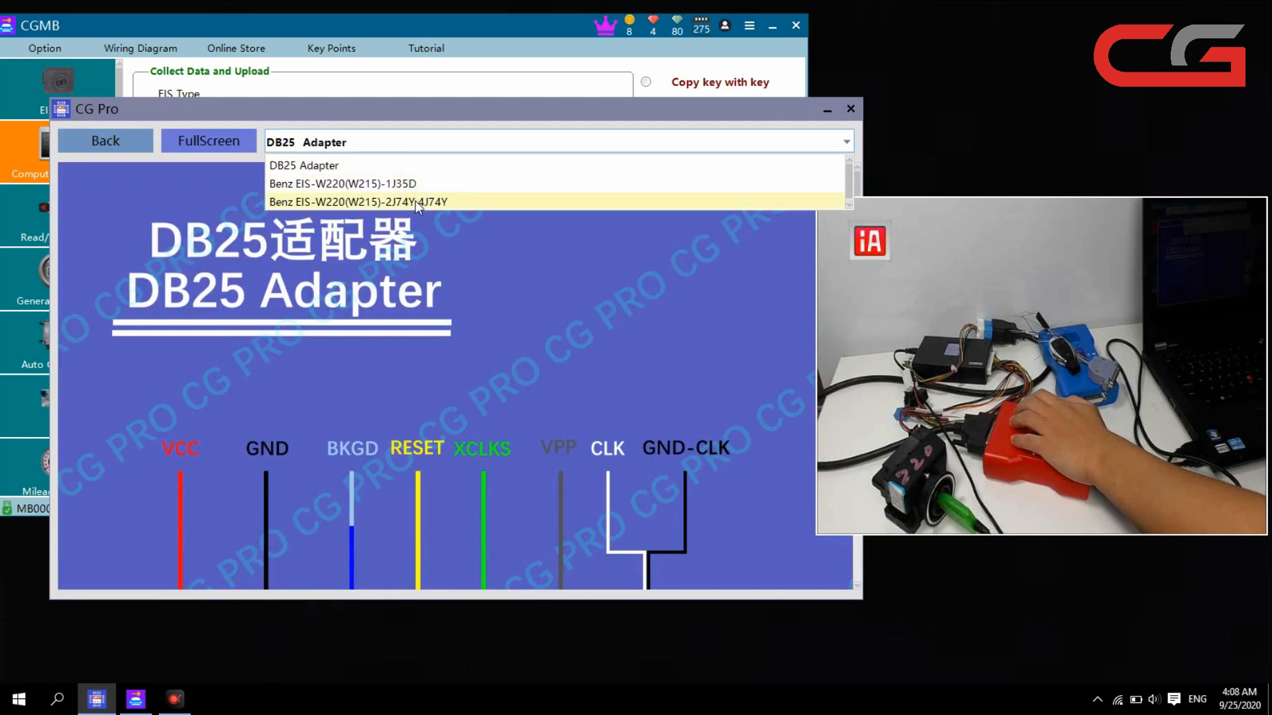
View the Benz EIS-W220(W215)-2J74Y 4J74Y diagram, then return to the DB25 Adapter diagram
click(357, 201)
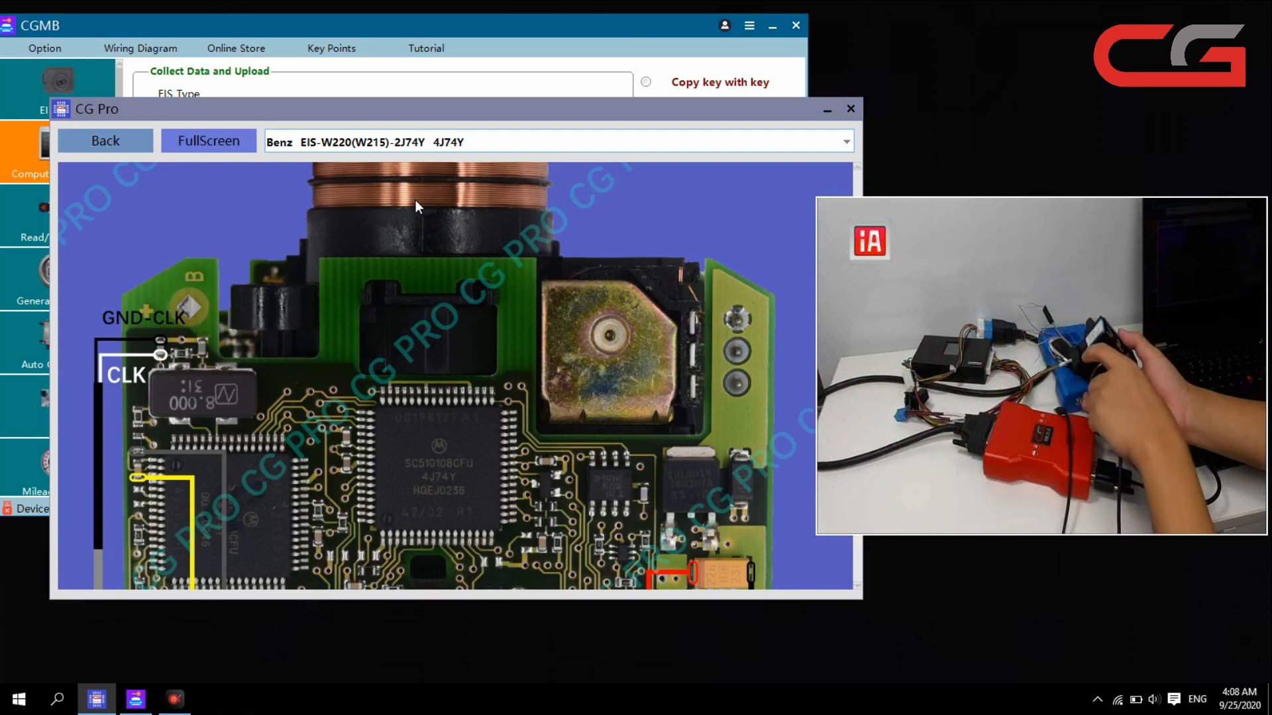
mouse_move(429, 252)
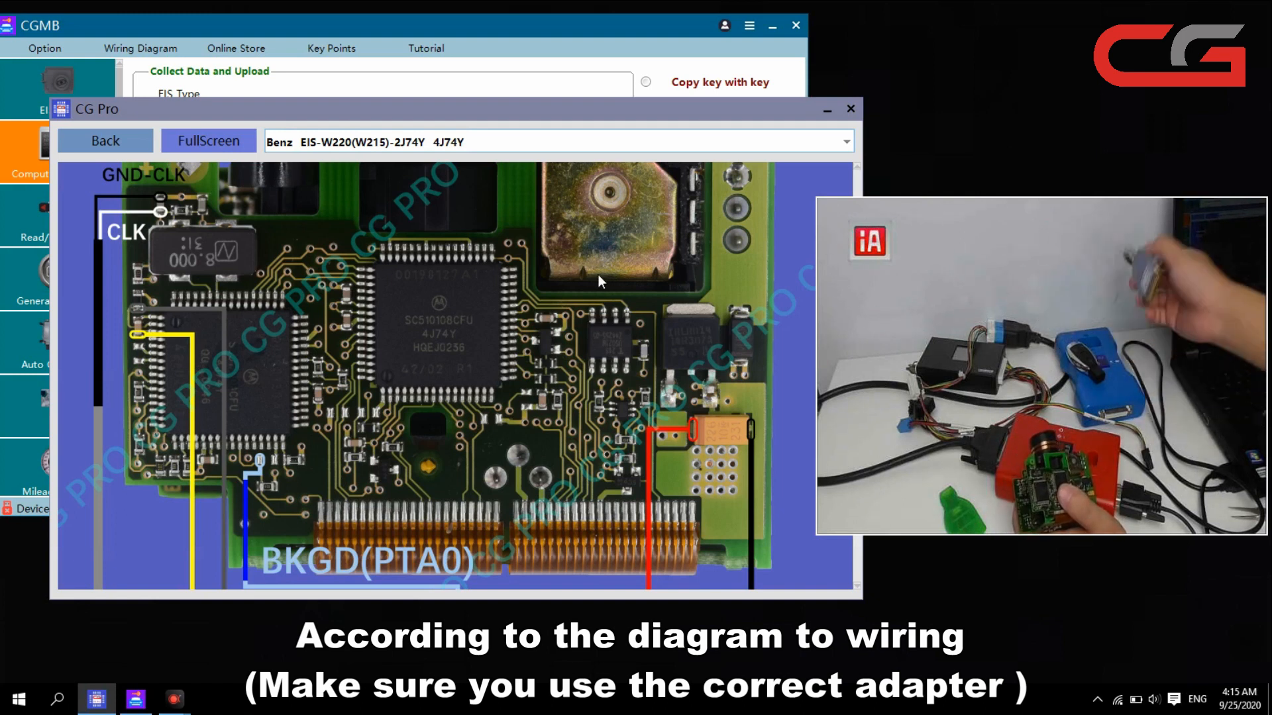
click(847, 141)
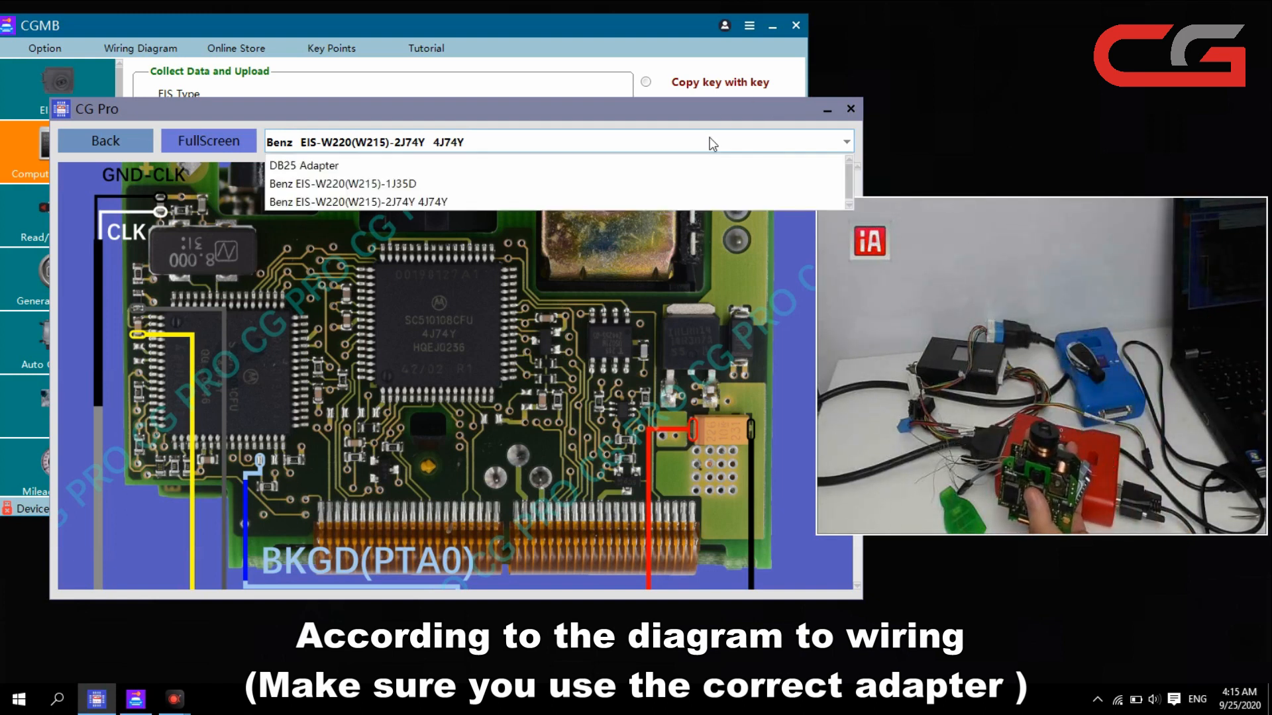
click(304, 166)
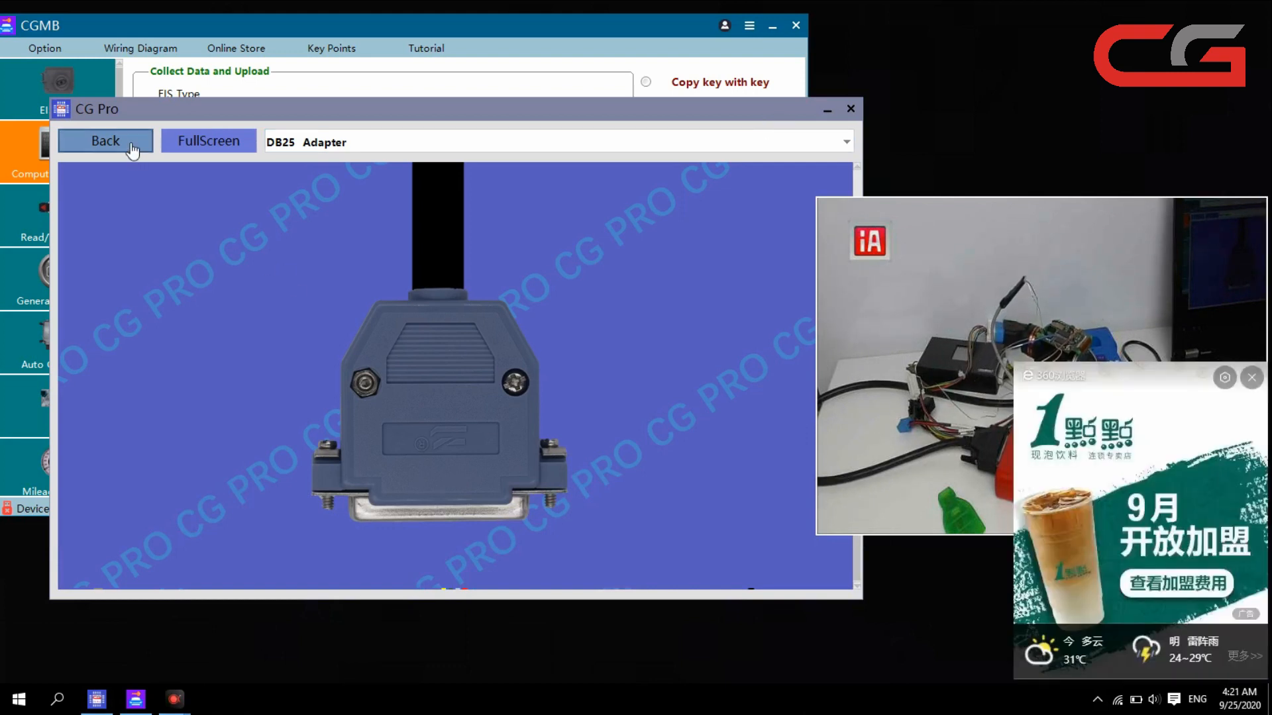
Go back to the main screen and reopen the diagram for the EIS-220 215 (HC08)
click(105, 141)
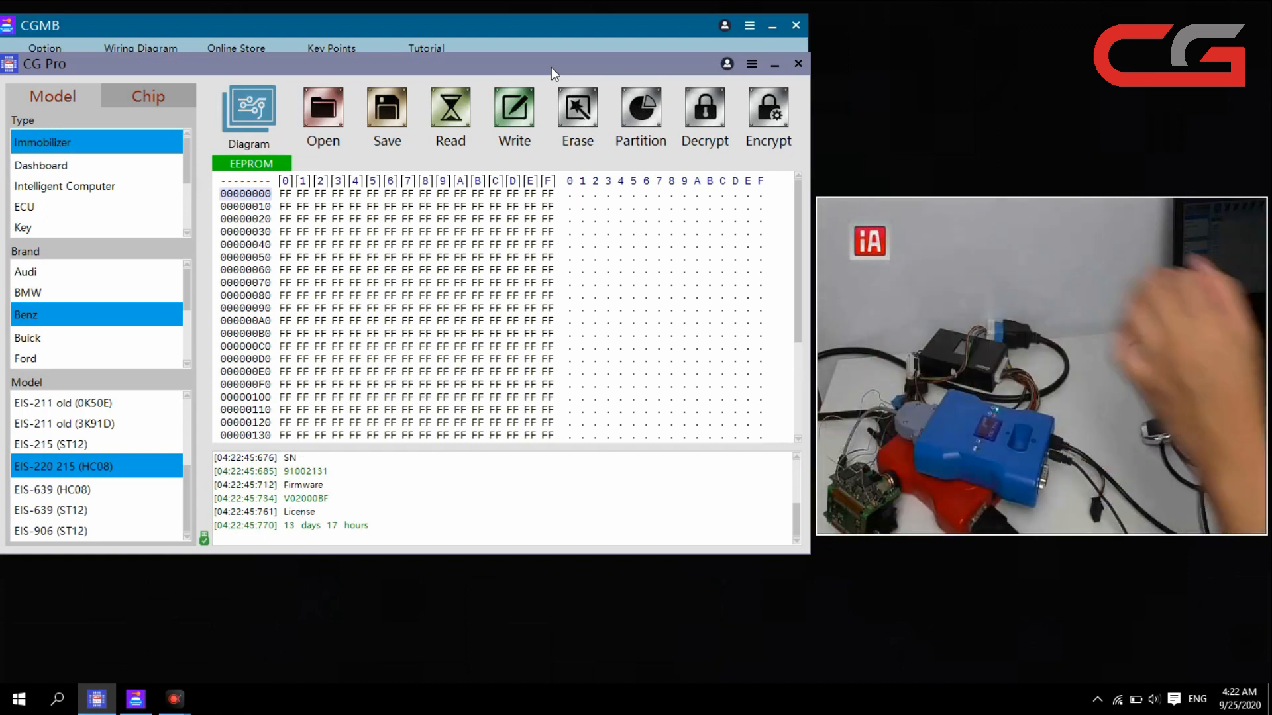
mouse_move(229, 195)
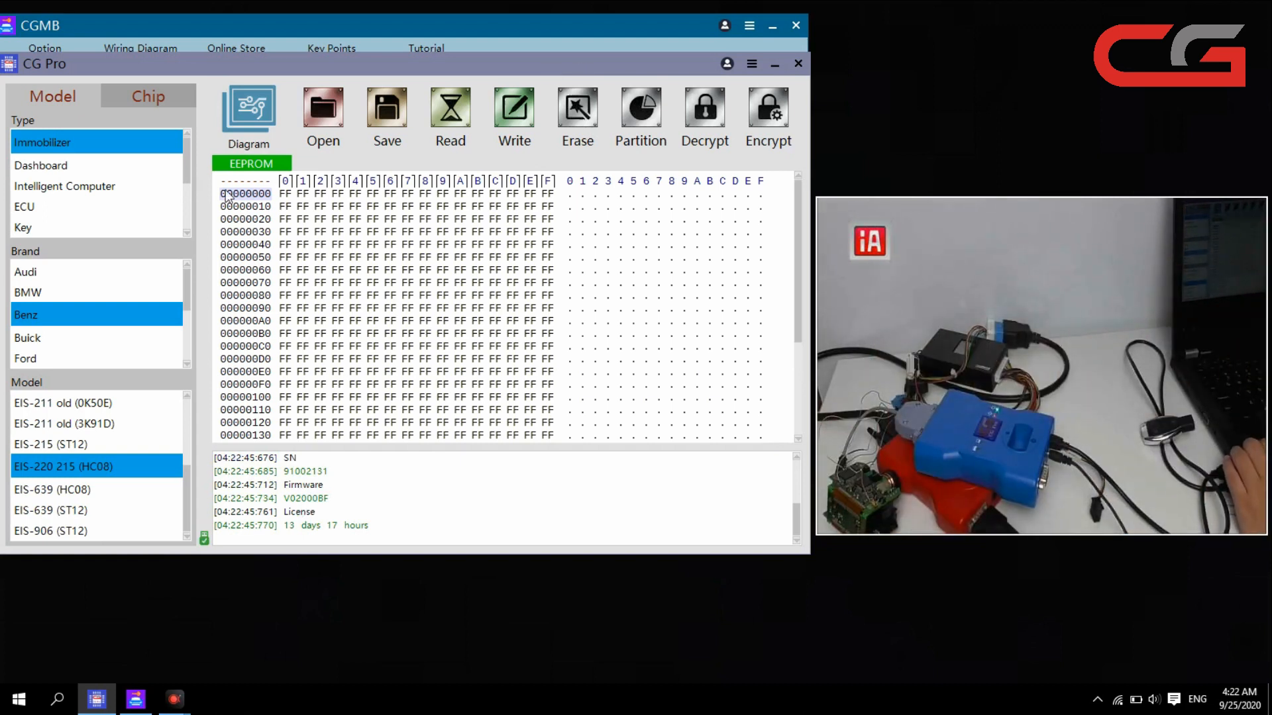
mouse_move(97, 482)
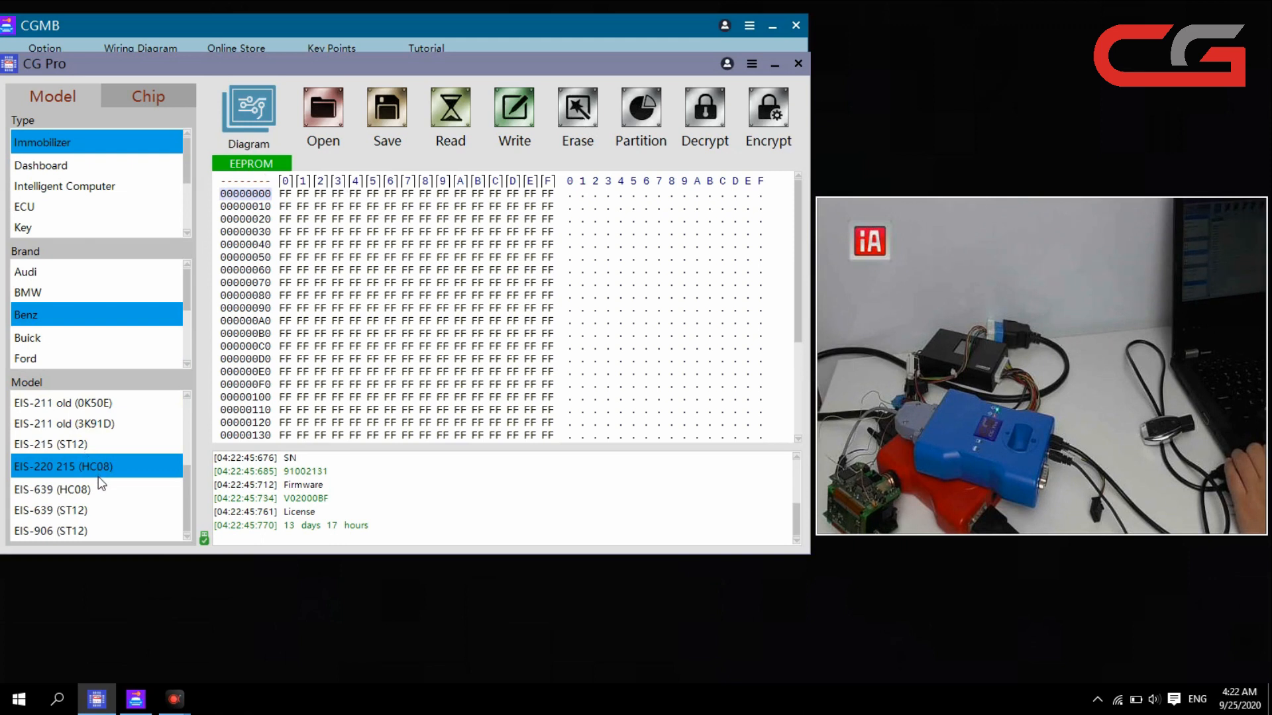
click(249, 114)
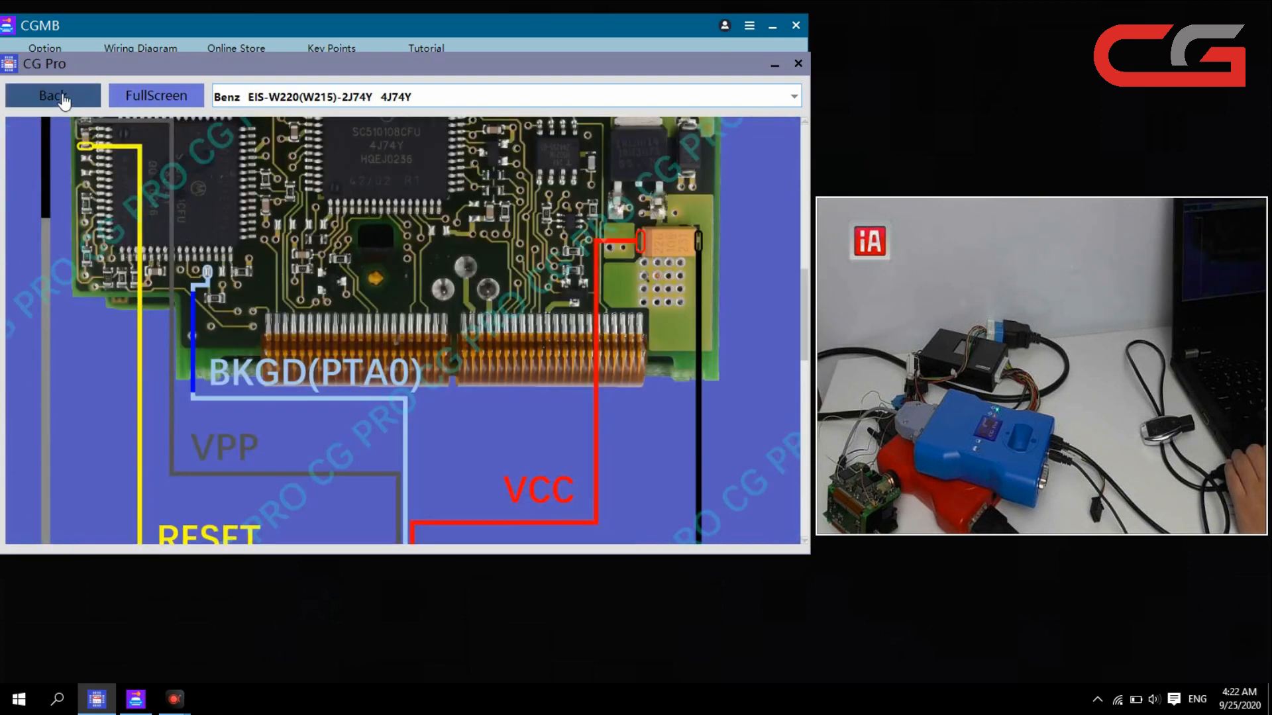
Return to the main screen and read the EIS-220 215 (HC08) EEPROM into the hex view
click(53, 95)
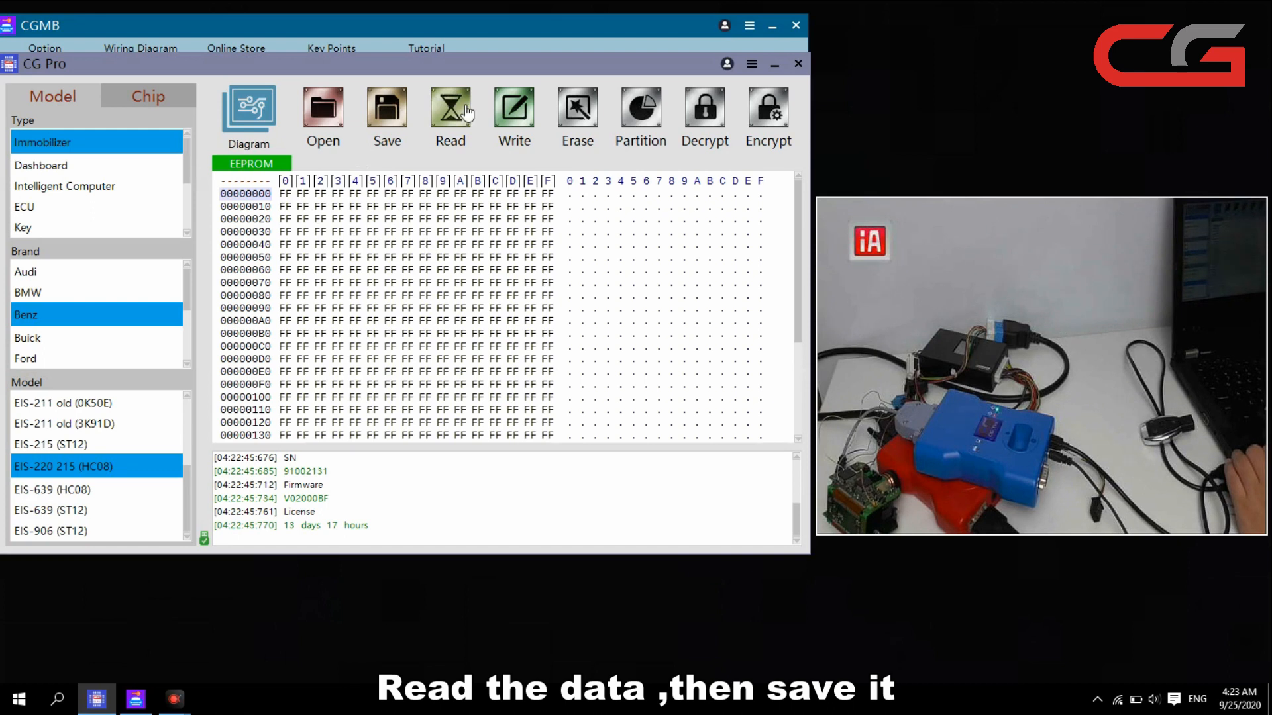
click(450, 110)
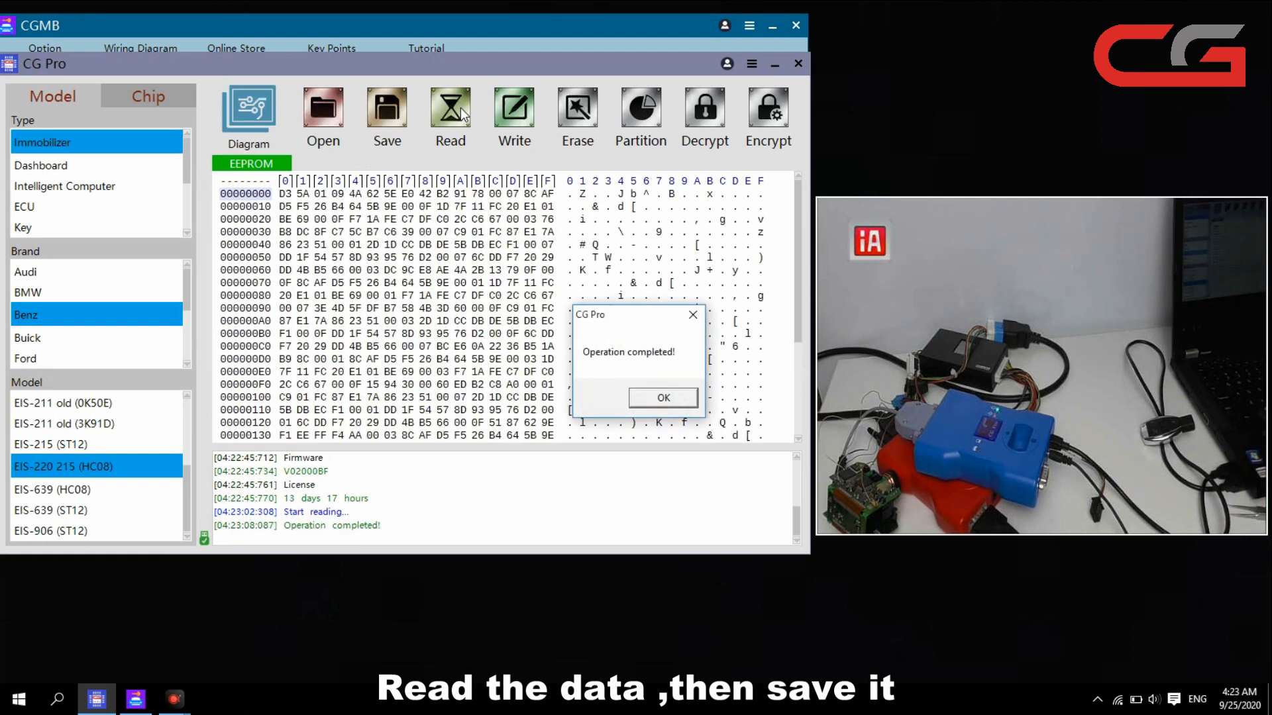
mouse_move(663, 397)
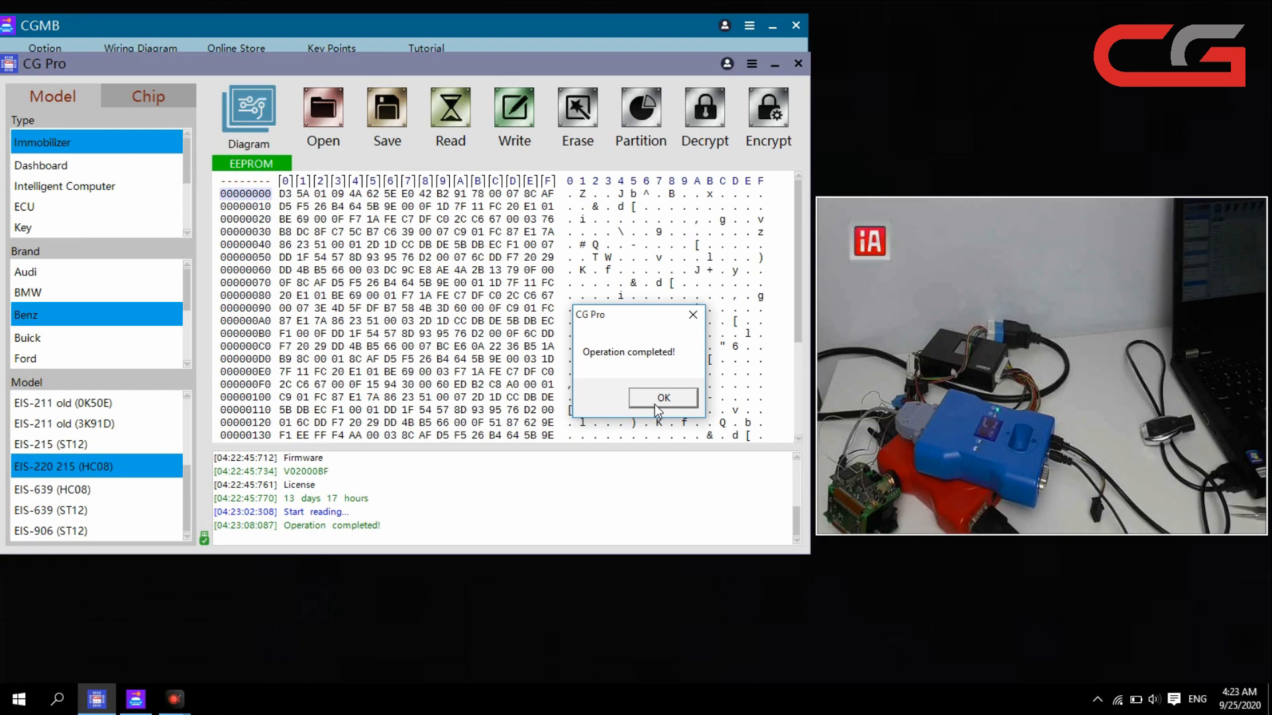
Save the EEPROM dump as a .bin in a new W220 folder on the Desktop
click(663, 398)
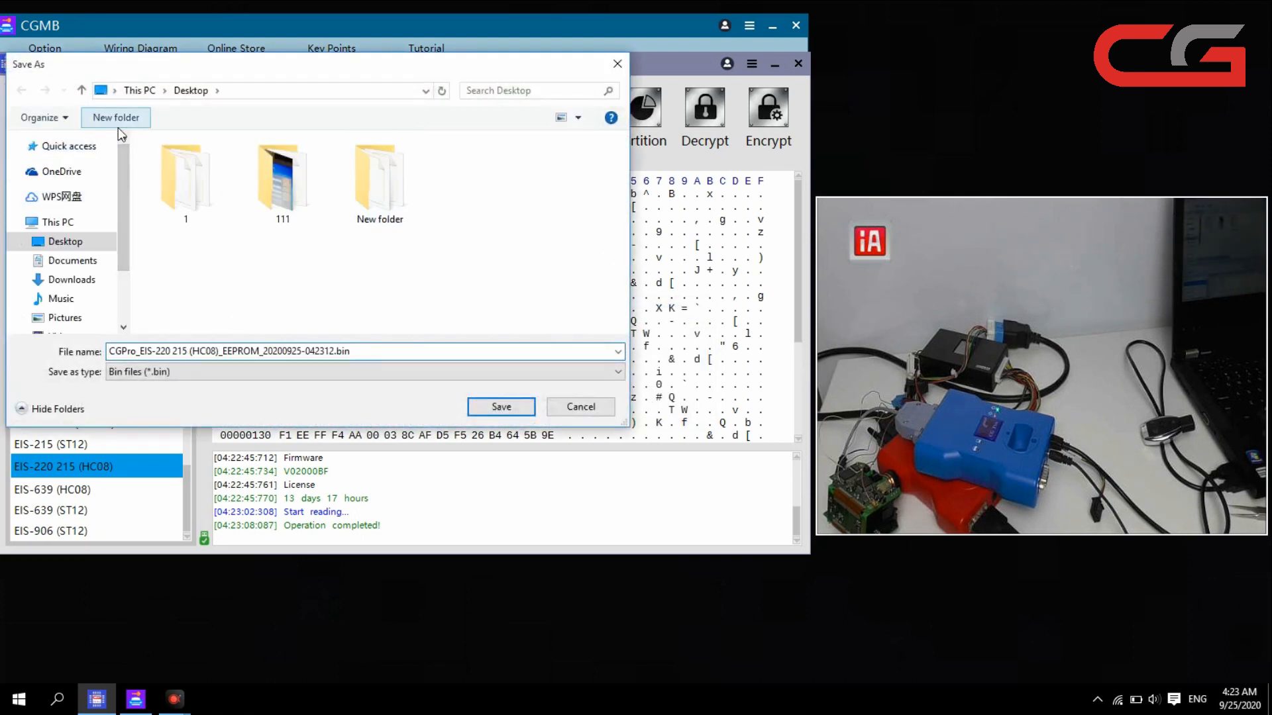
click(115, 117)
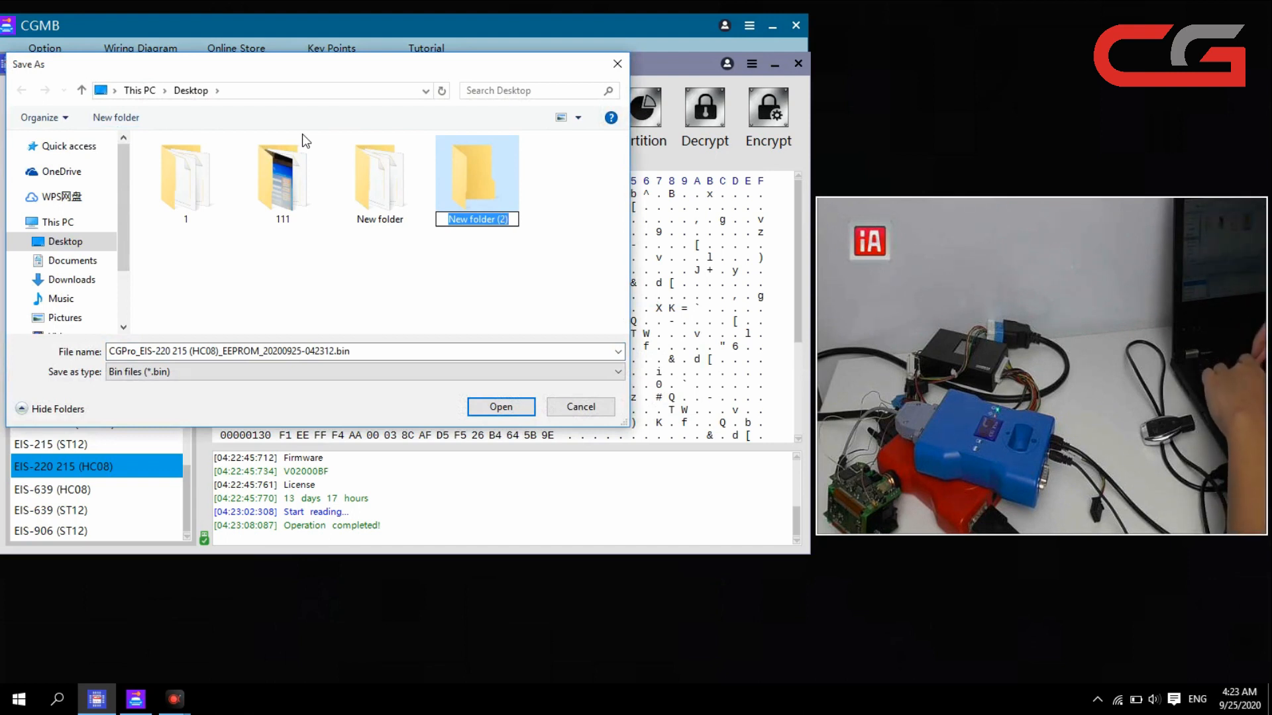
text(W220)
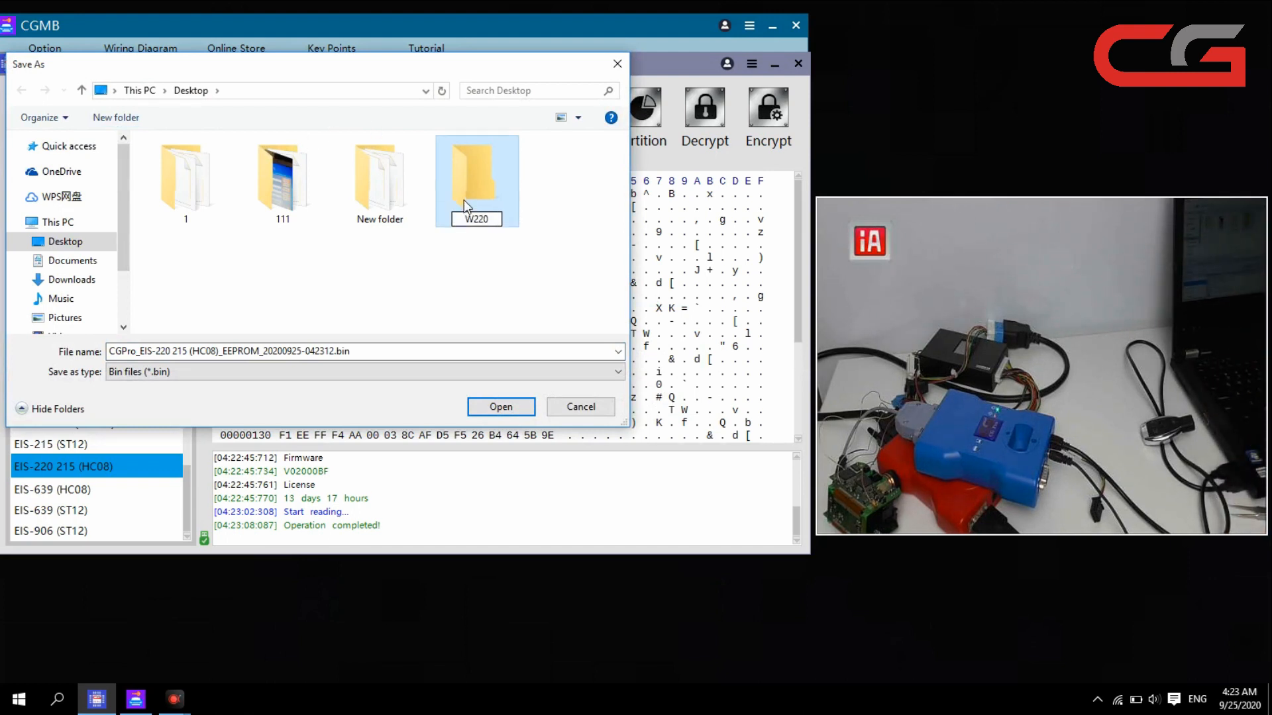
click(501, 406)
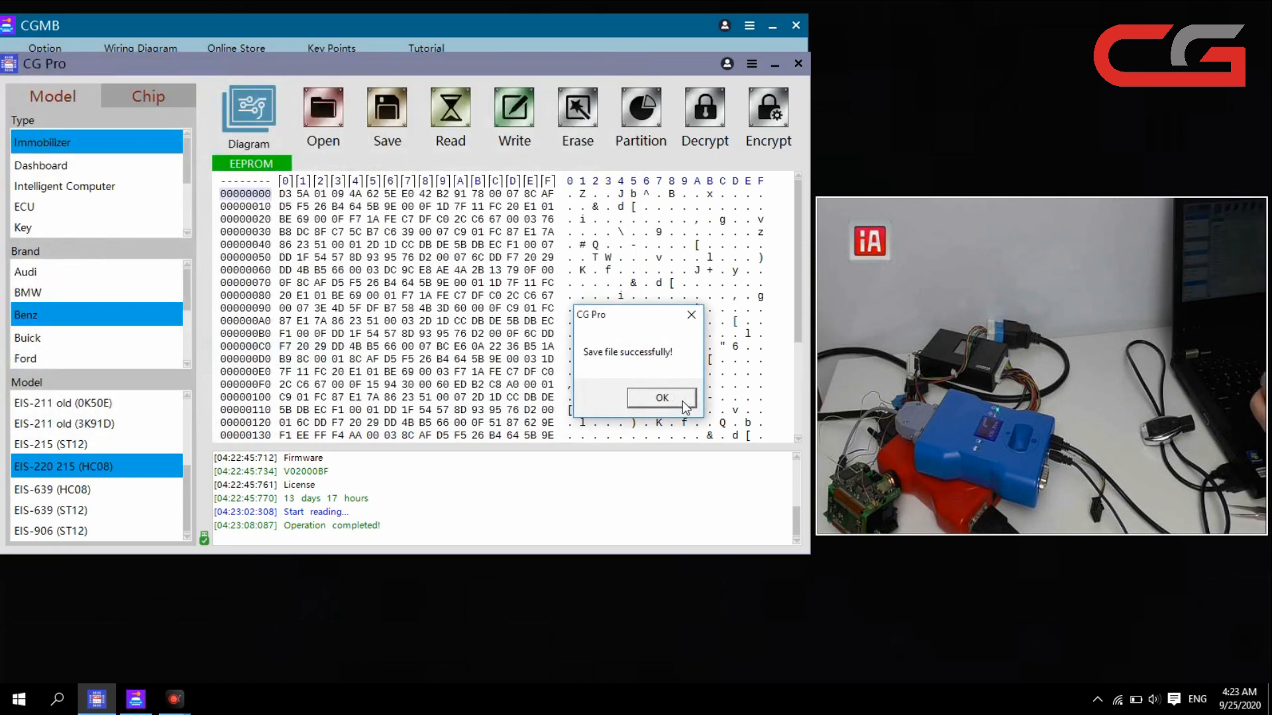
click(661, 397)
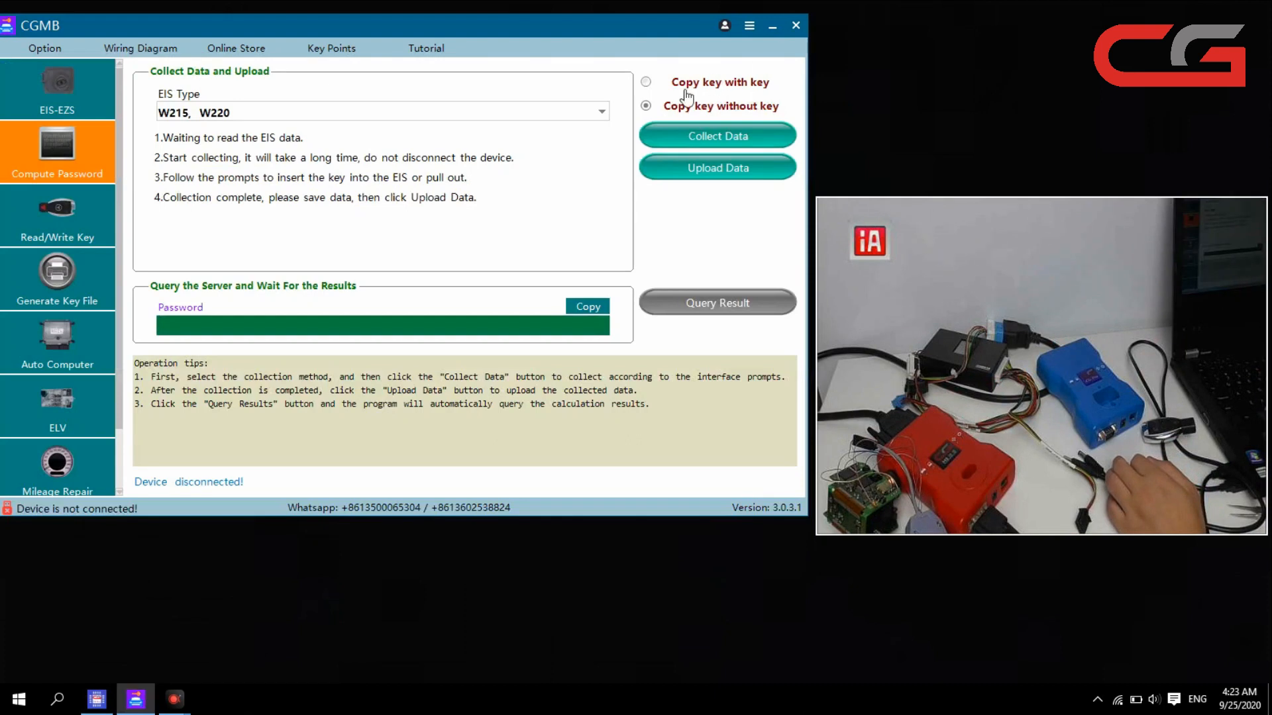
Load the saved EEPROM dump into the EIS data page, filling in the EIS password
click(57, 89)
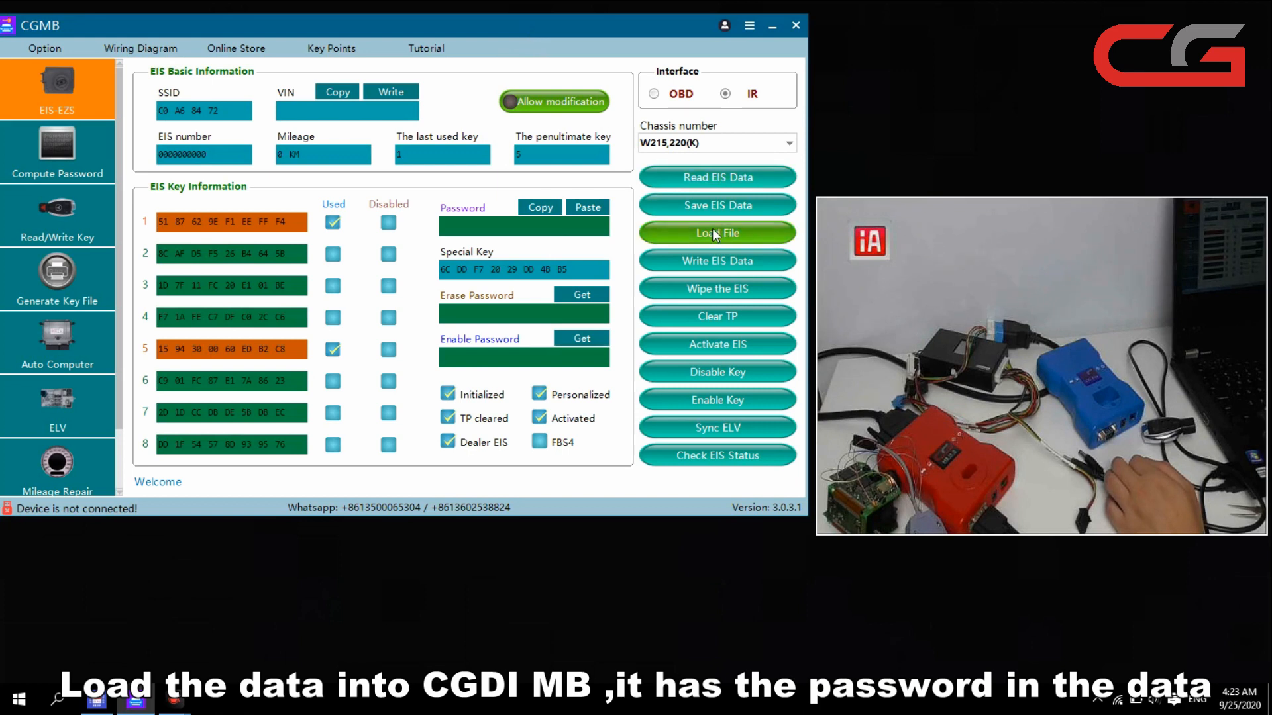
click(717, 233)
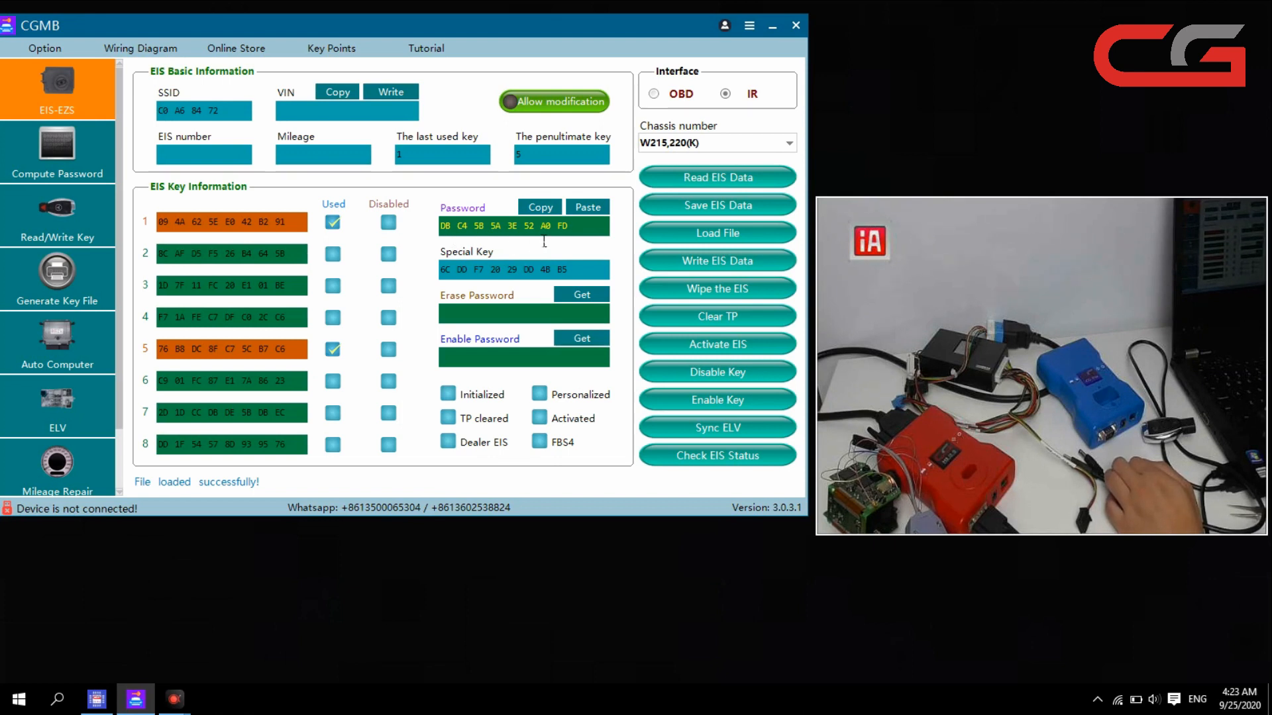
mouse_move(539, 46)
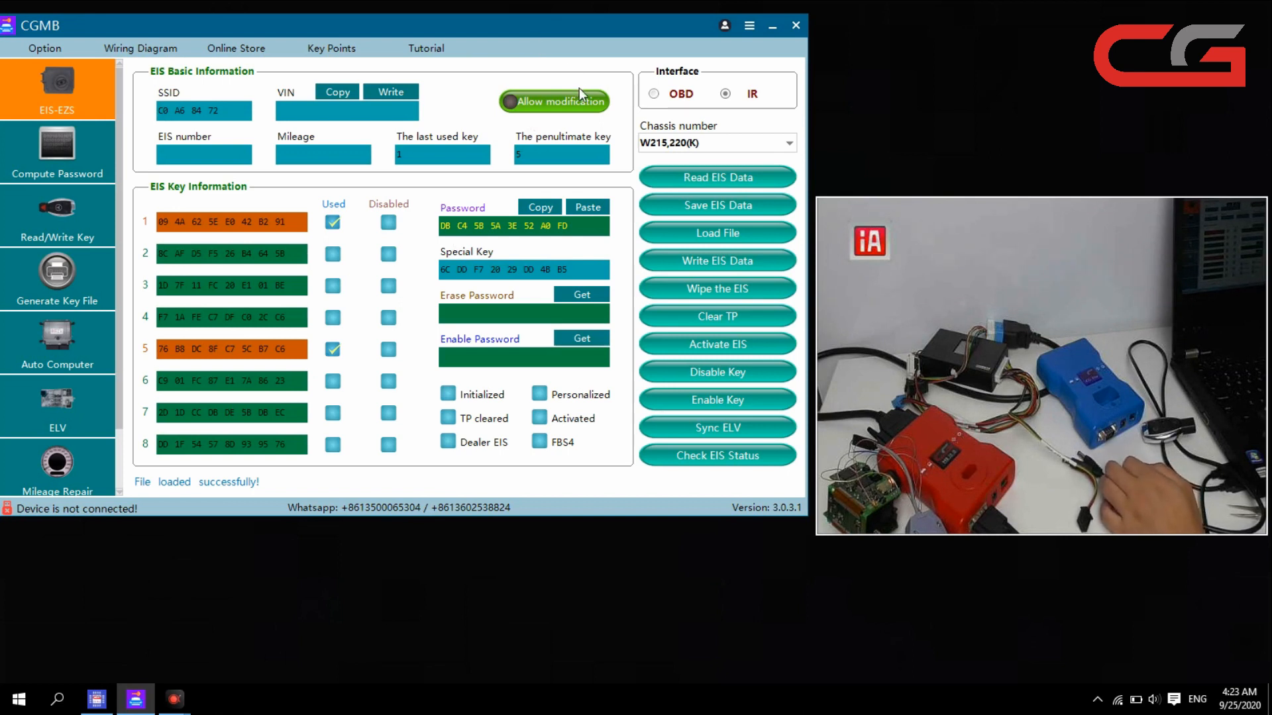
mouse_move(716, 204)
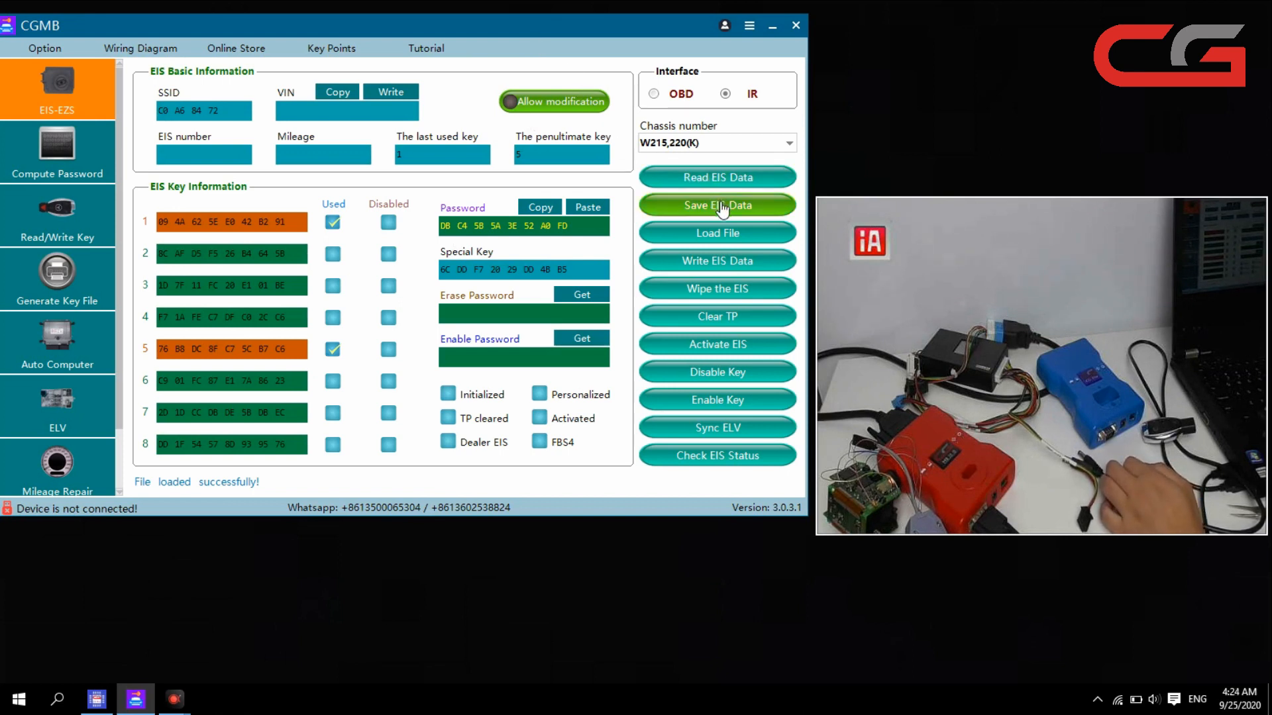
Save the EIS data into the W220 folder, including the original-format file
click(717, 204)
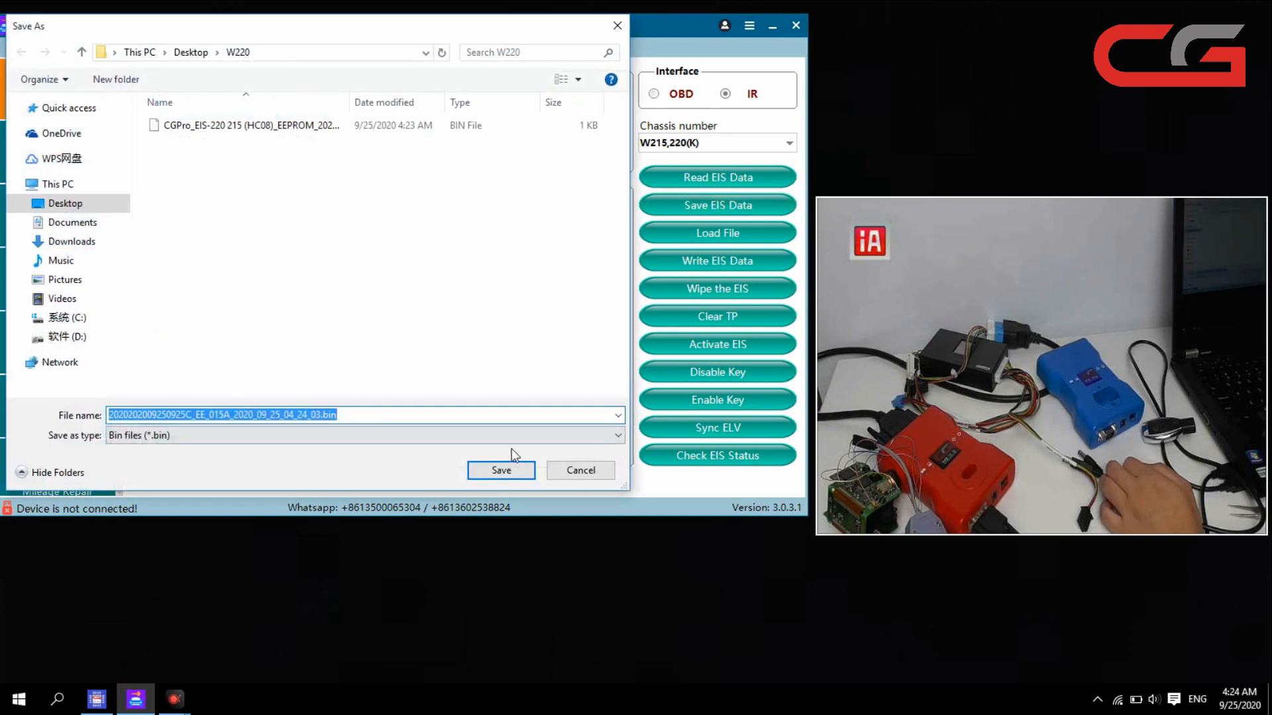
click(500, 470)
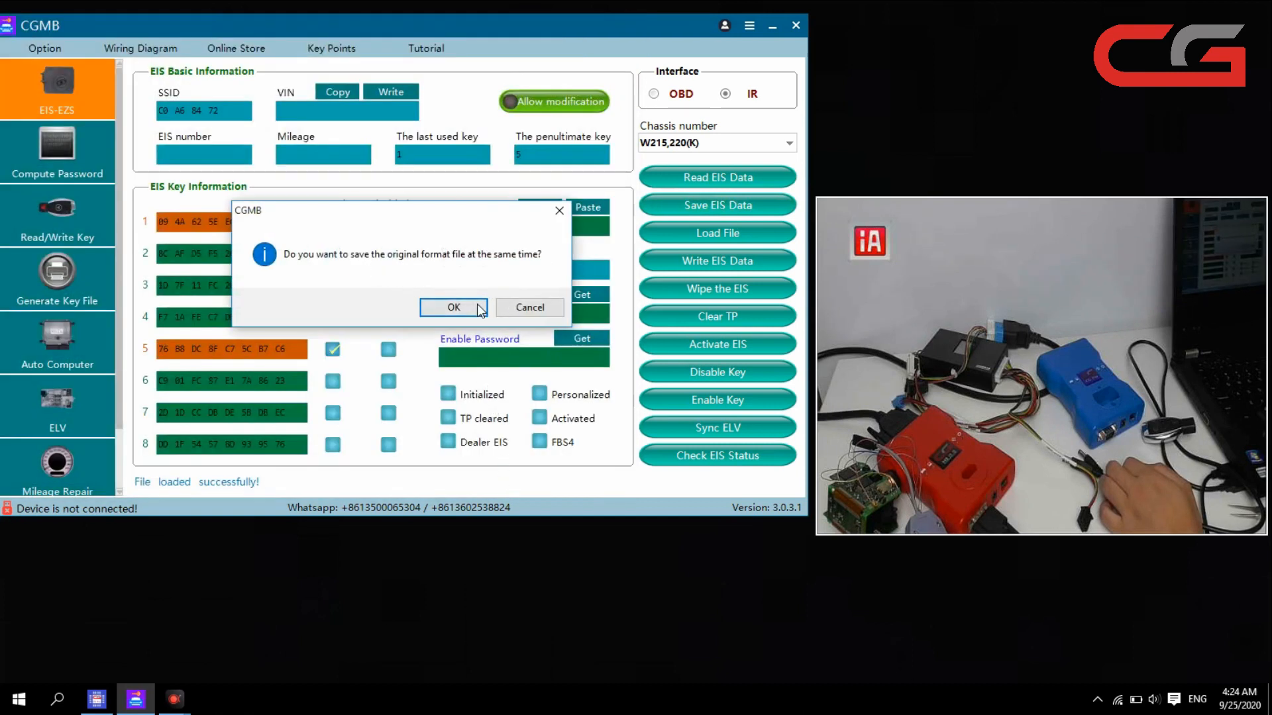
click(453, 306)
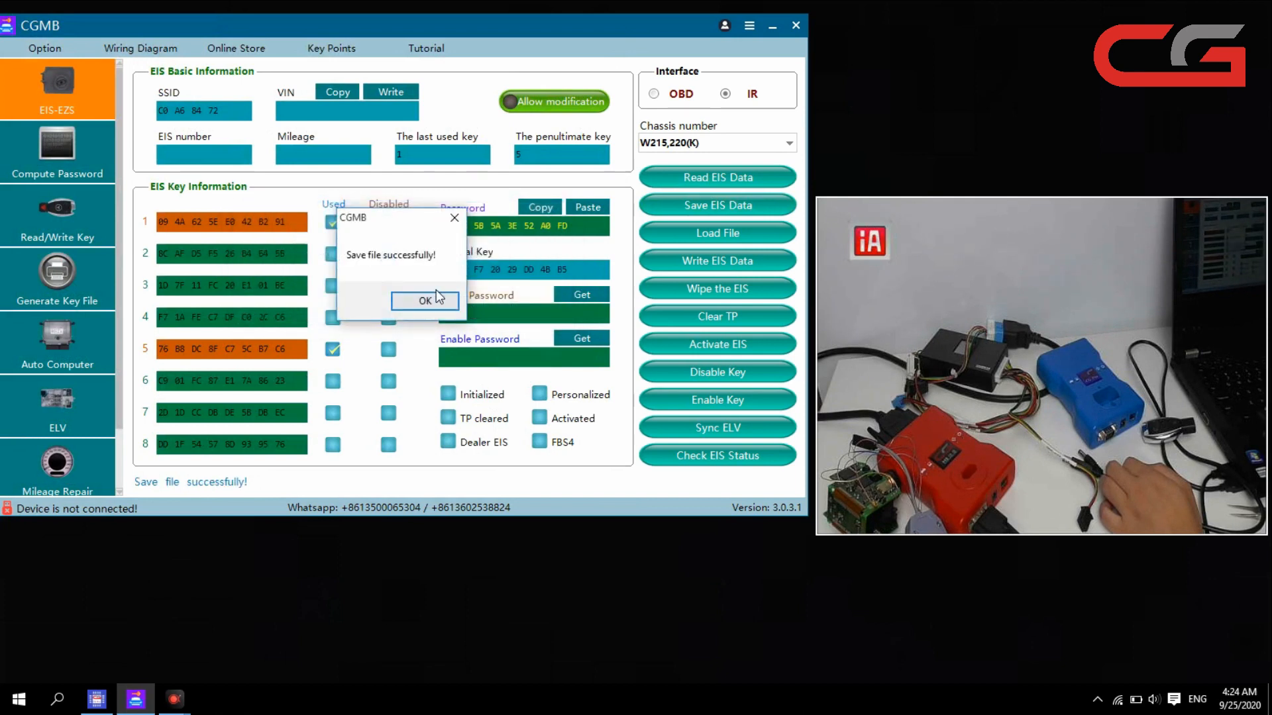
click(425, 301)
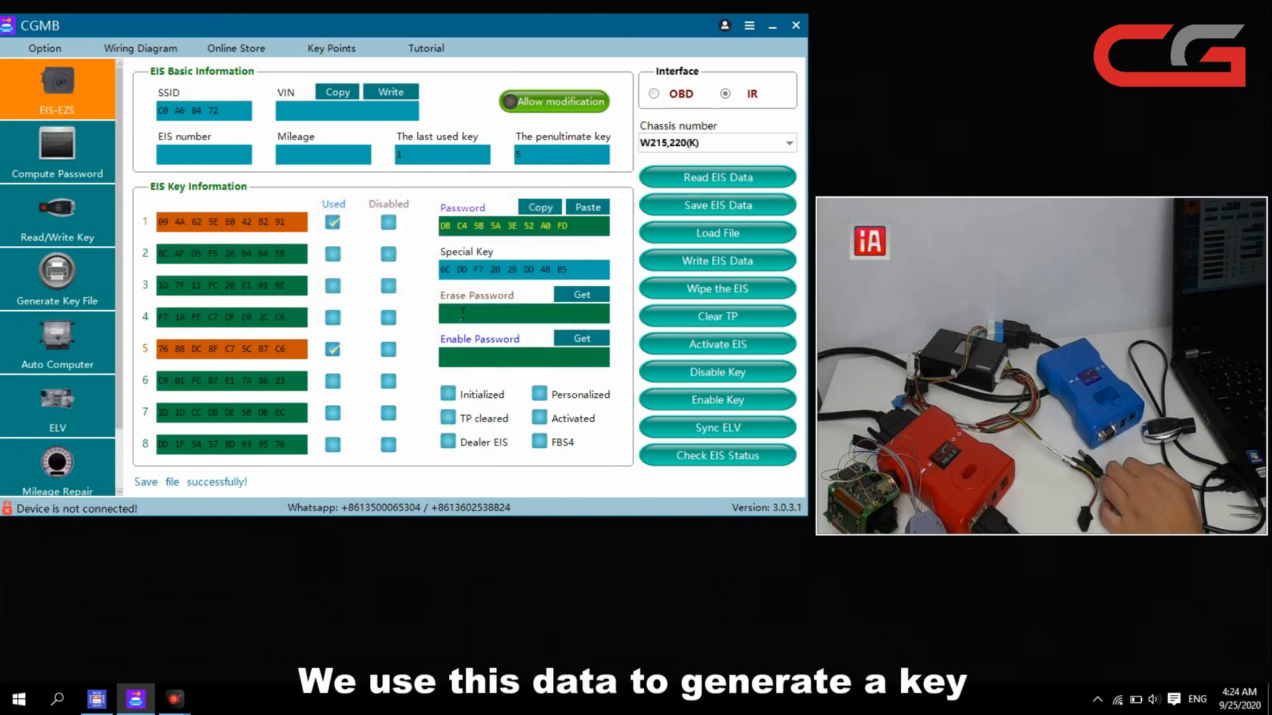
mouse_move(73, 215)
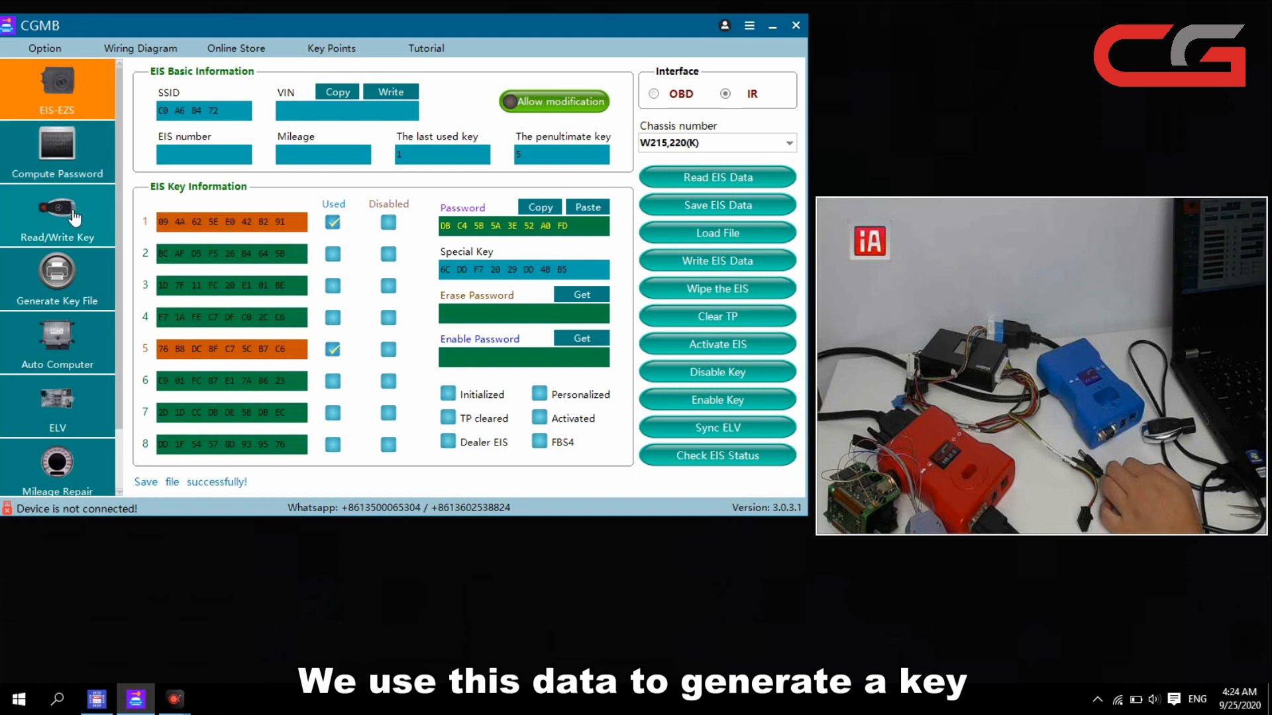
Load the saved EIS bin file into the Generate Key File page
click(57, 278)
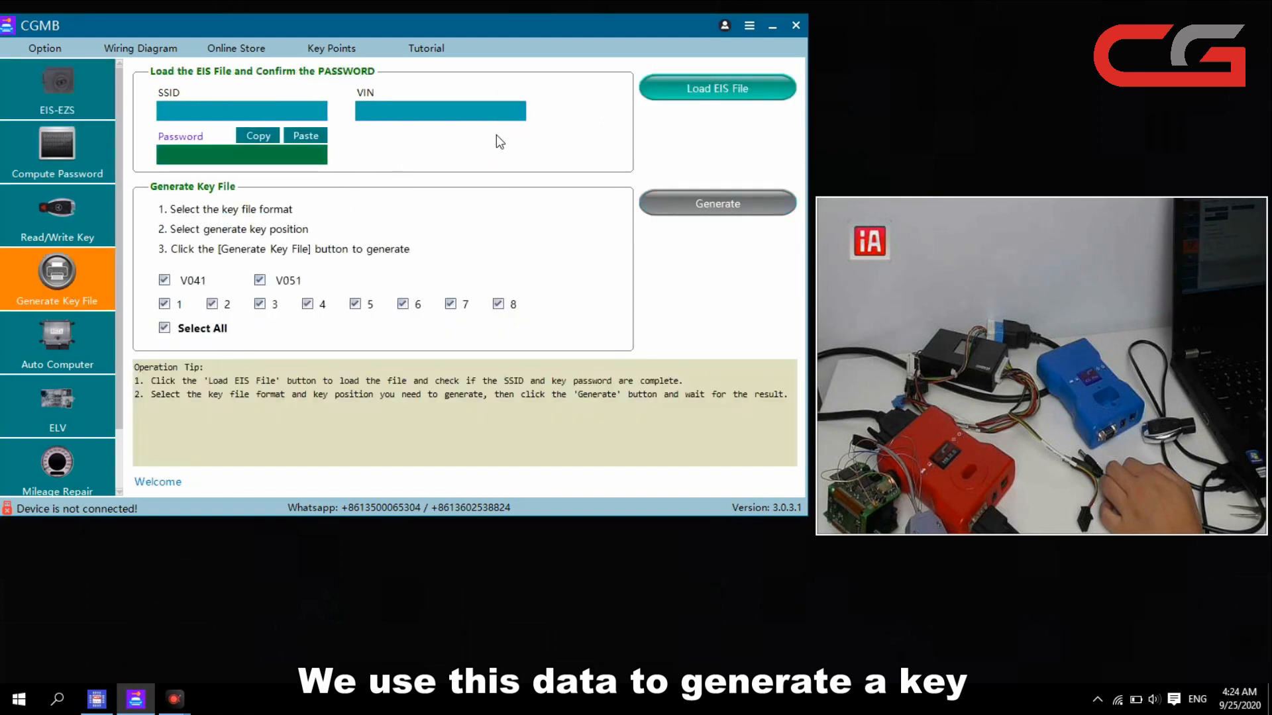
click(717, 87)
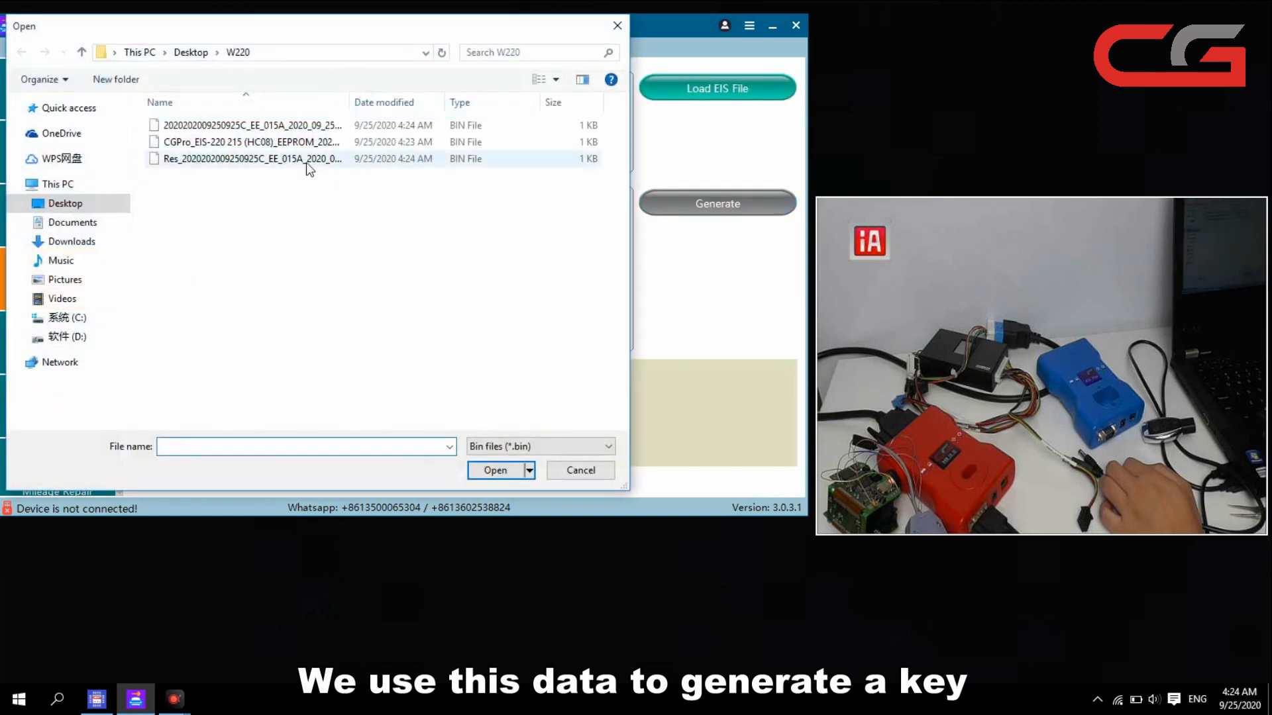
click(252, 124)
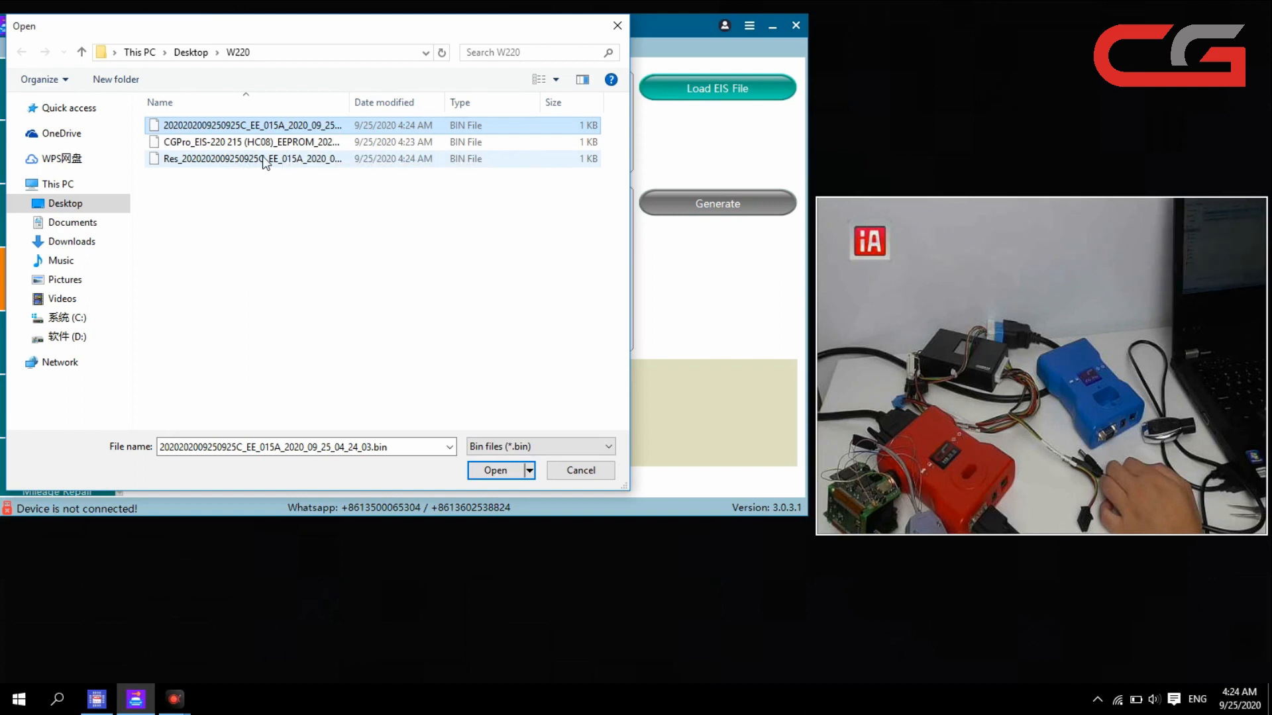
mouse_move(248, 171)
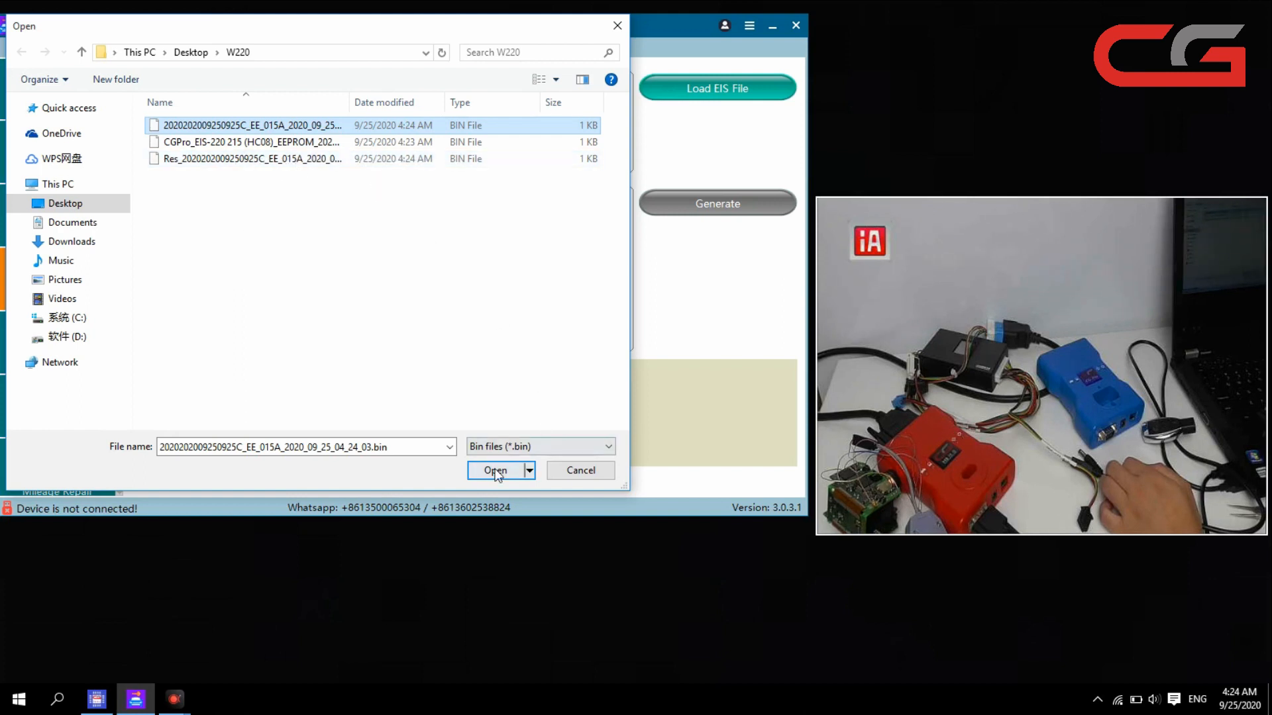
click(494, 470)
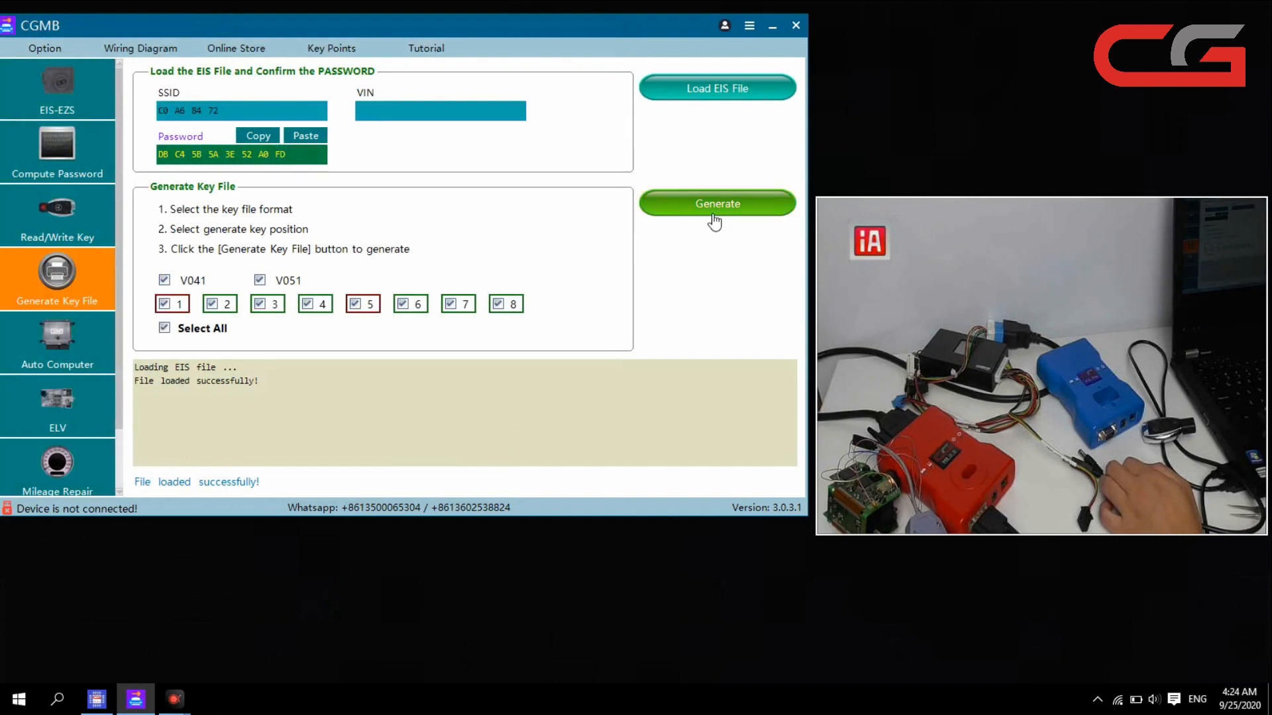
Generate key files for positions 1–8, dismiss the connection error and save KEY.bin
click(717, 204)
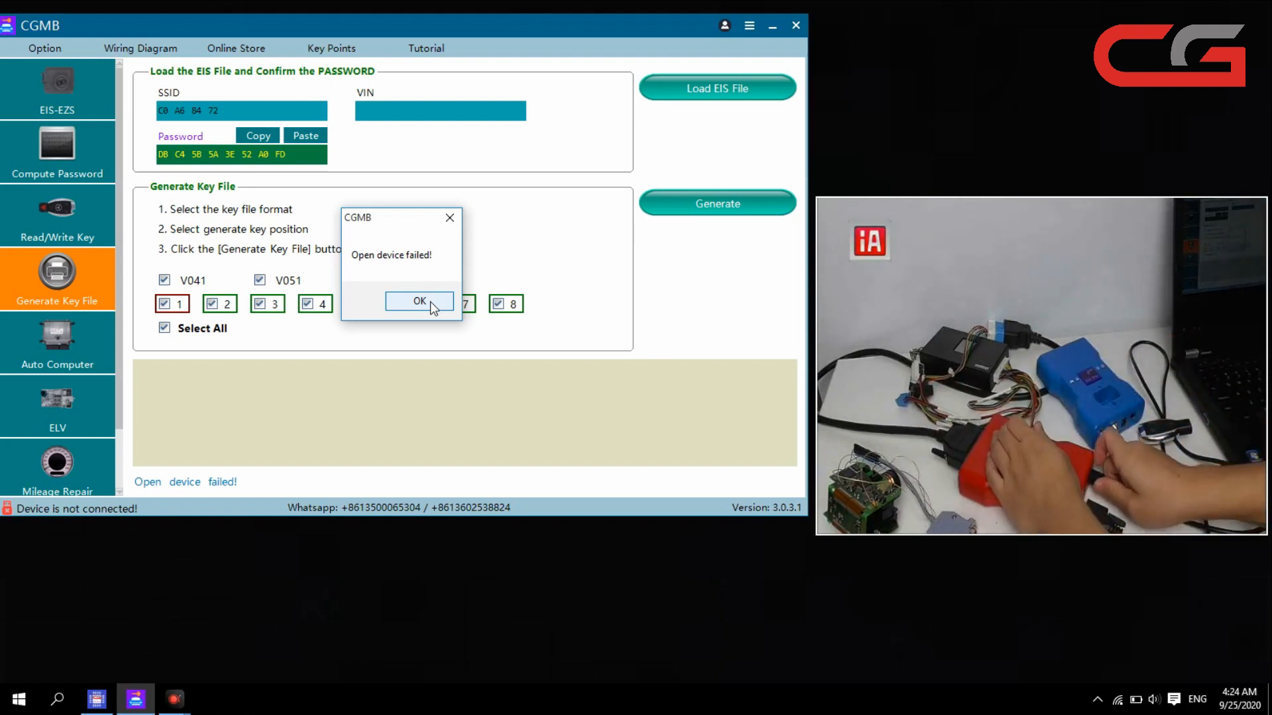
click(418, 301)
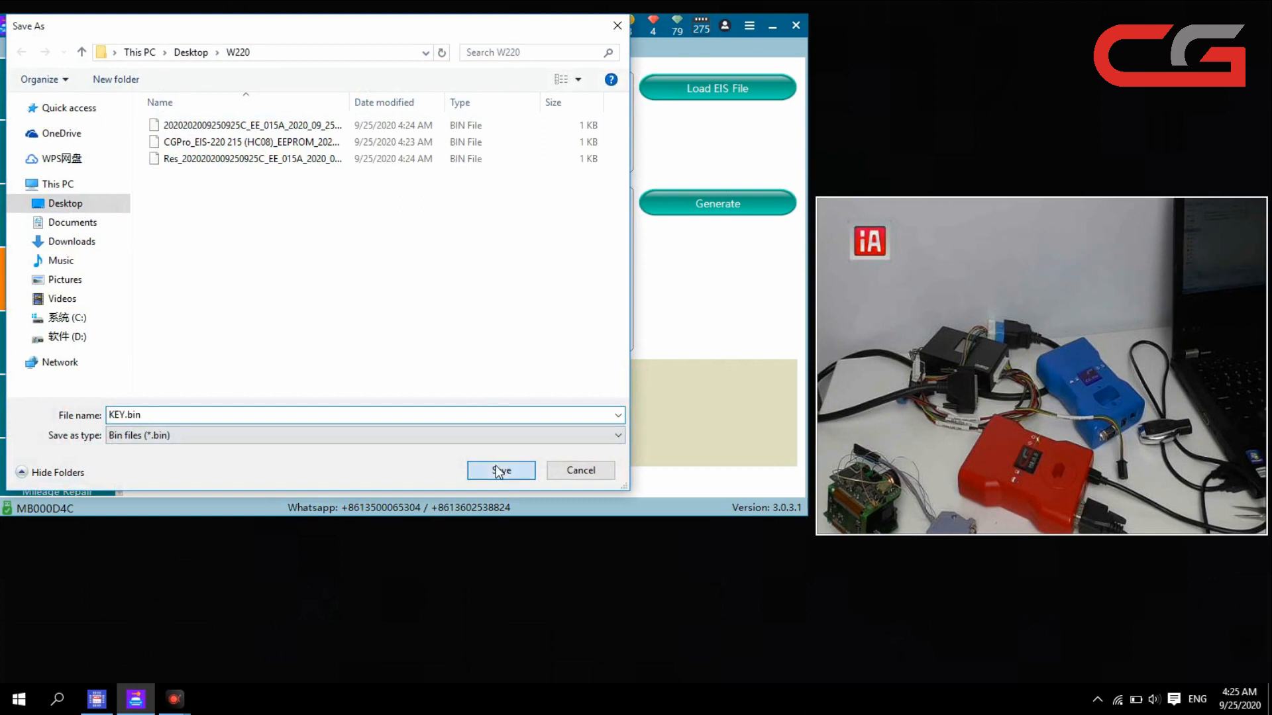
click(501, 470)
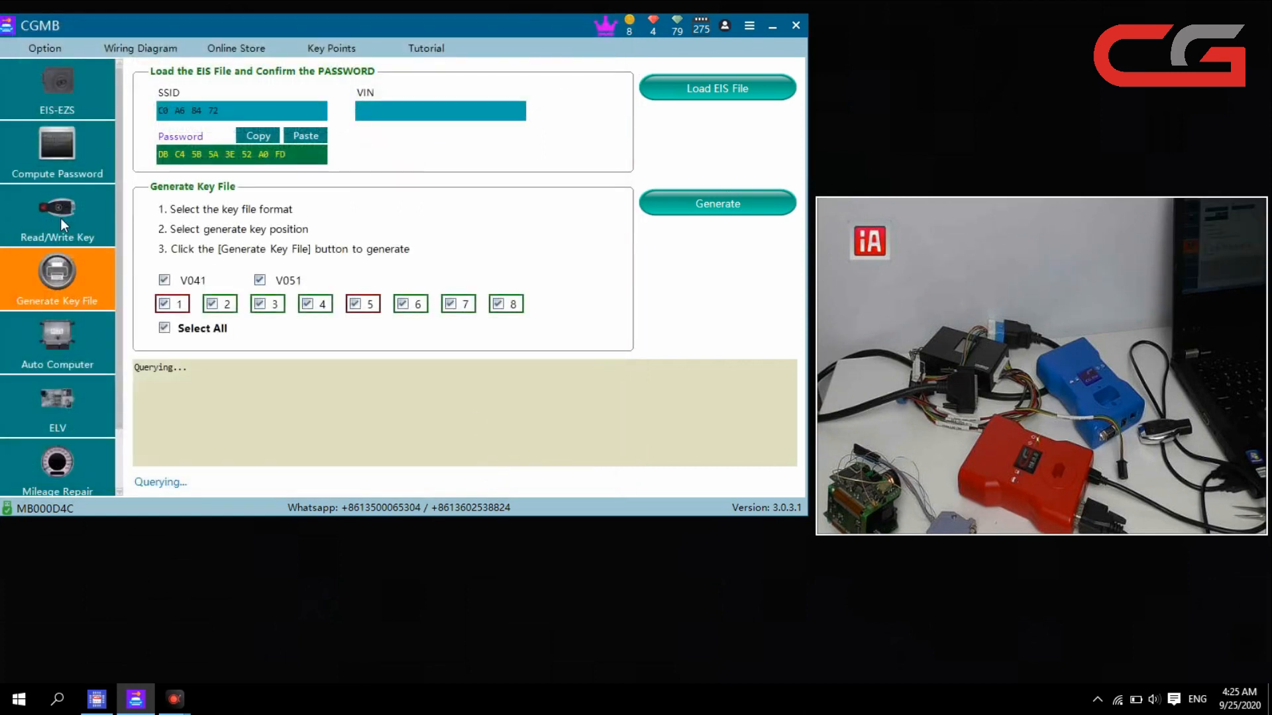
click(717, 204)
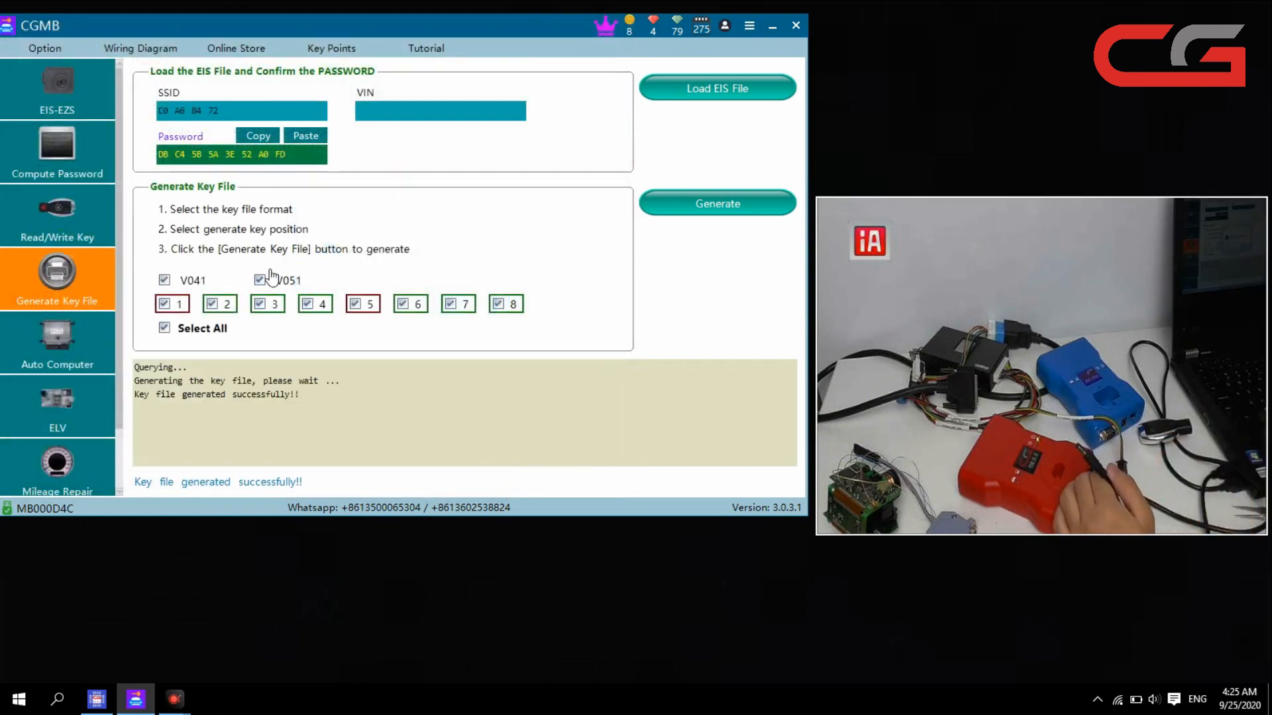
click(57, 219)
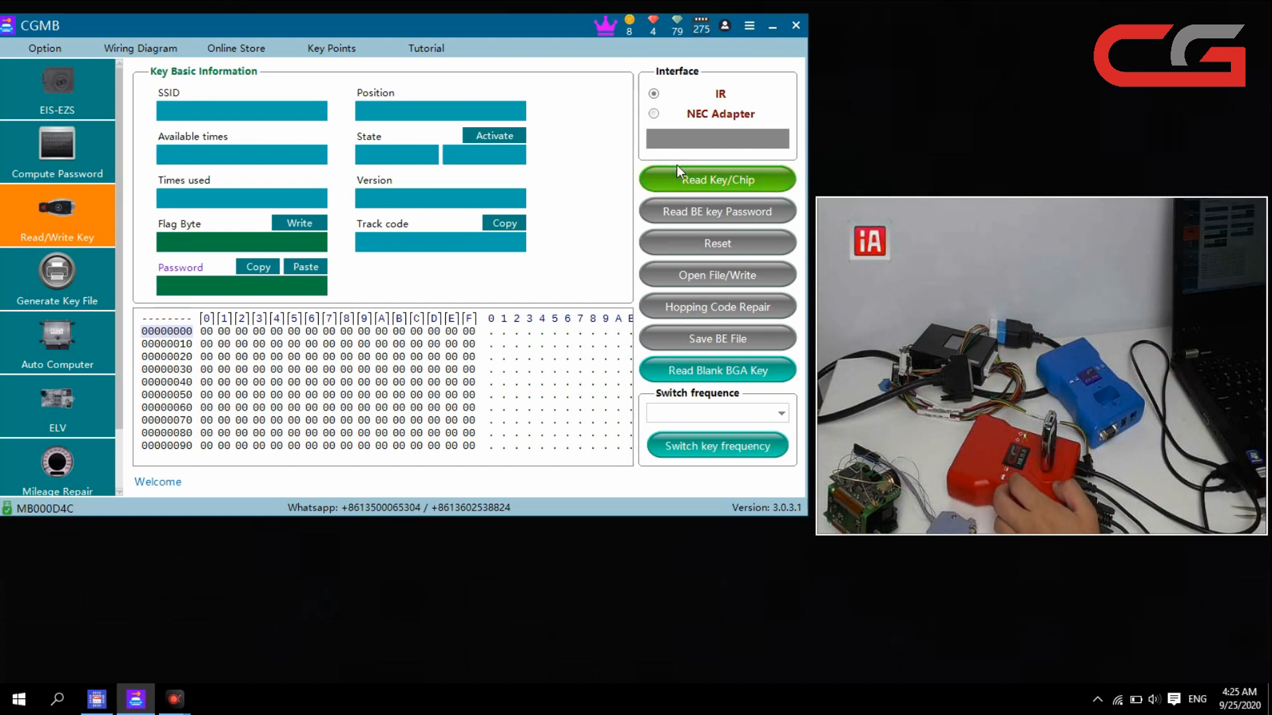
Read the inserted key, then write CGMB_KEY_C0A68472_2_51.bin to it and confirm the successful write
click(717, 178)
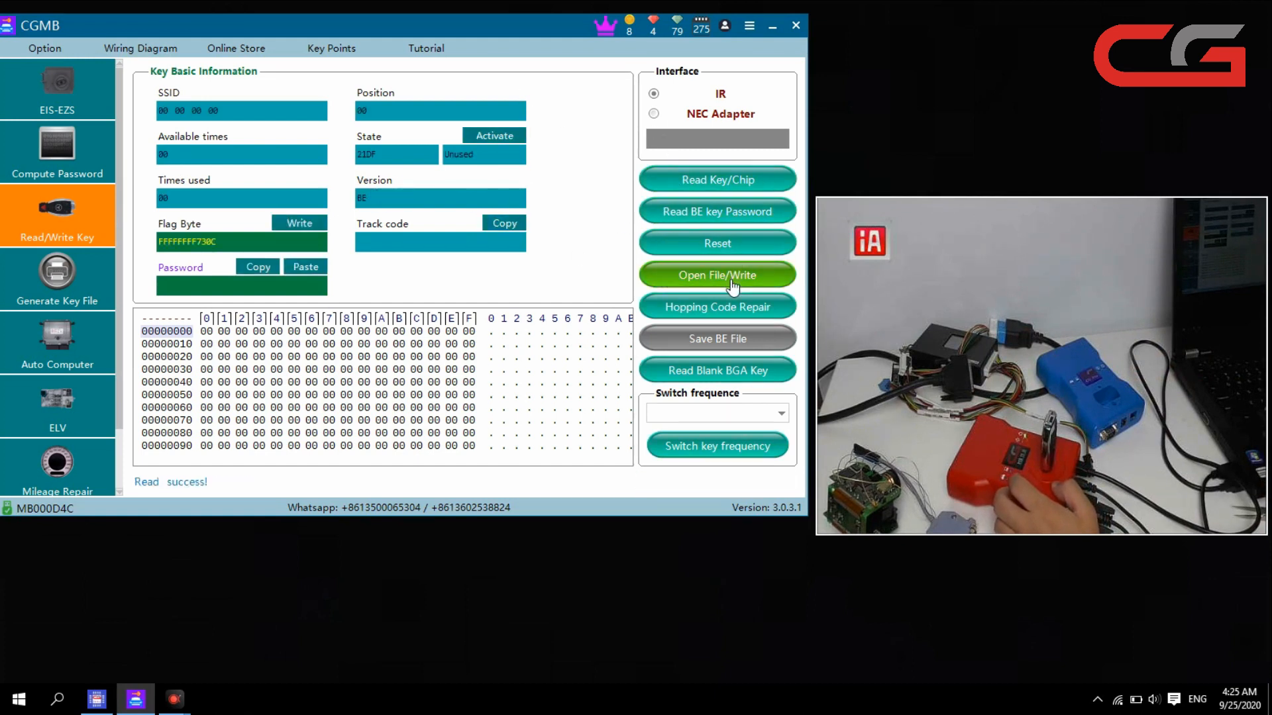
click(717, 275)
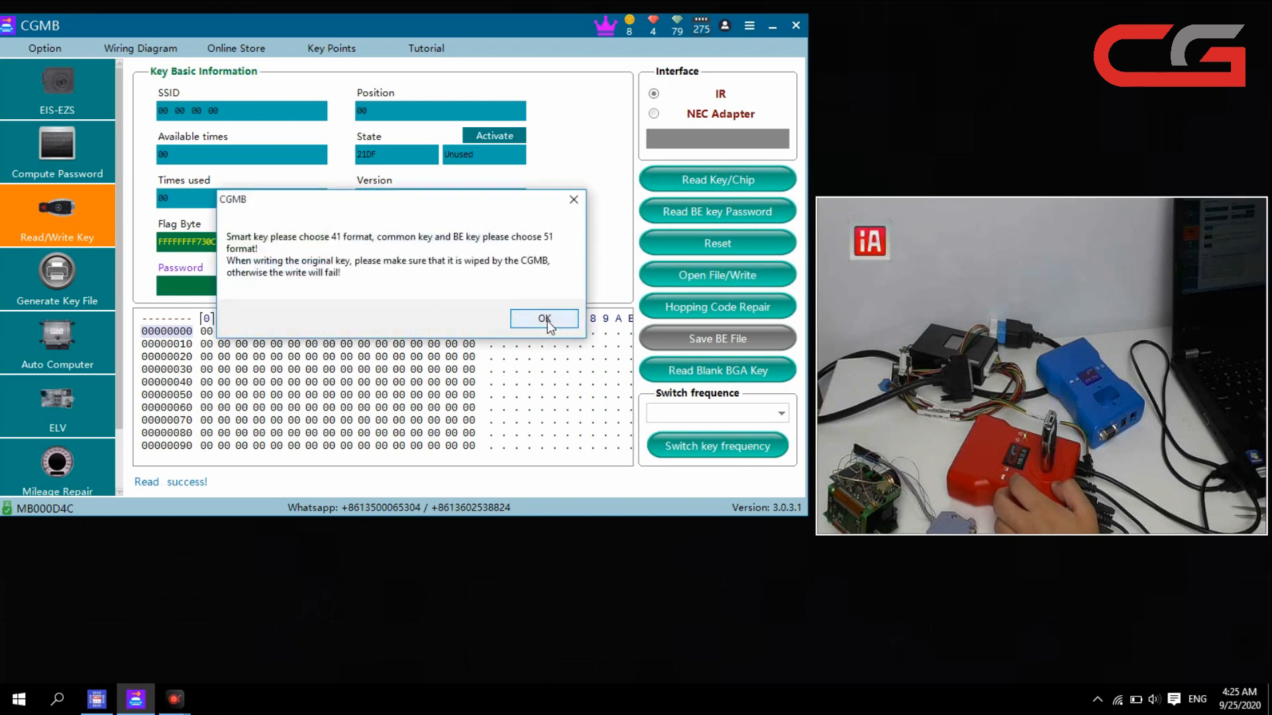
click(543, 318)
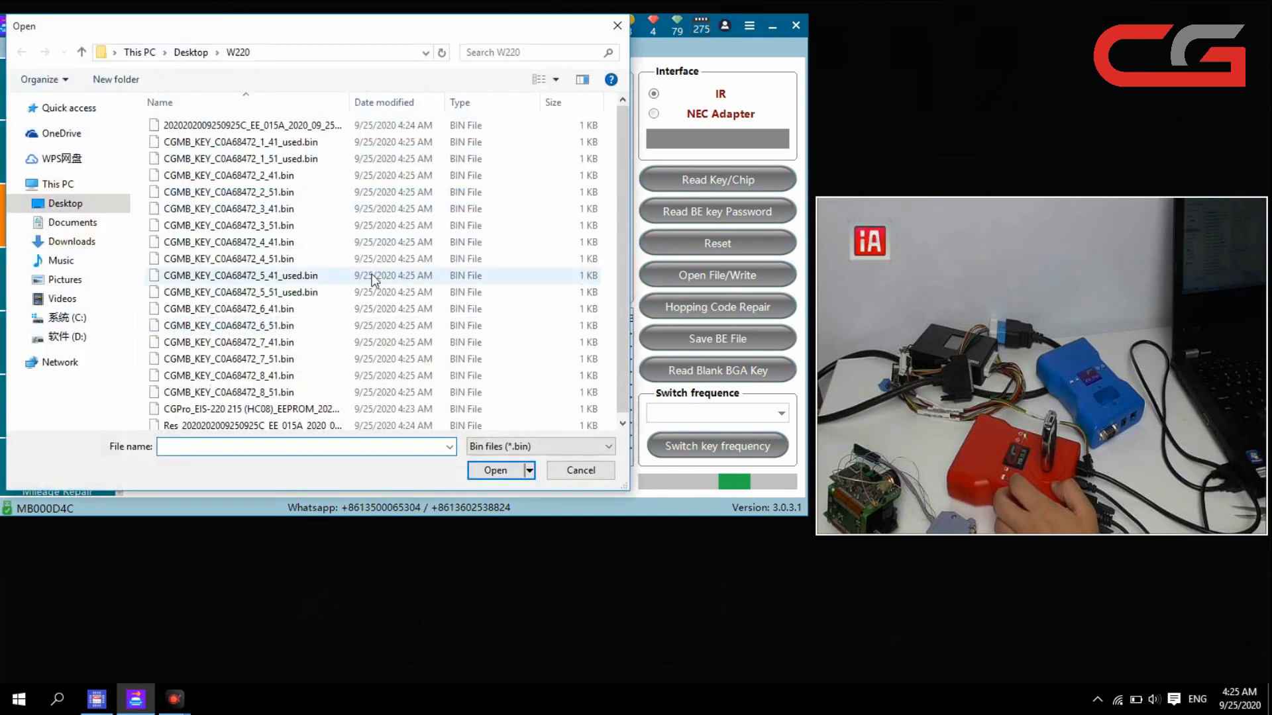
click(229, 192)
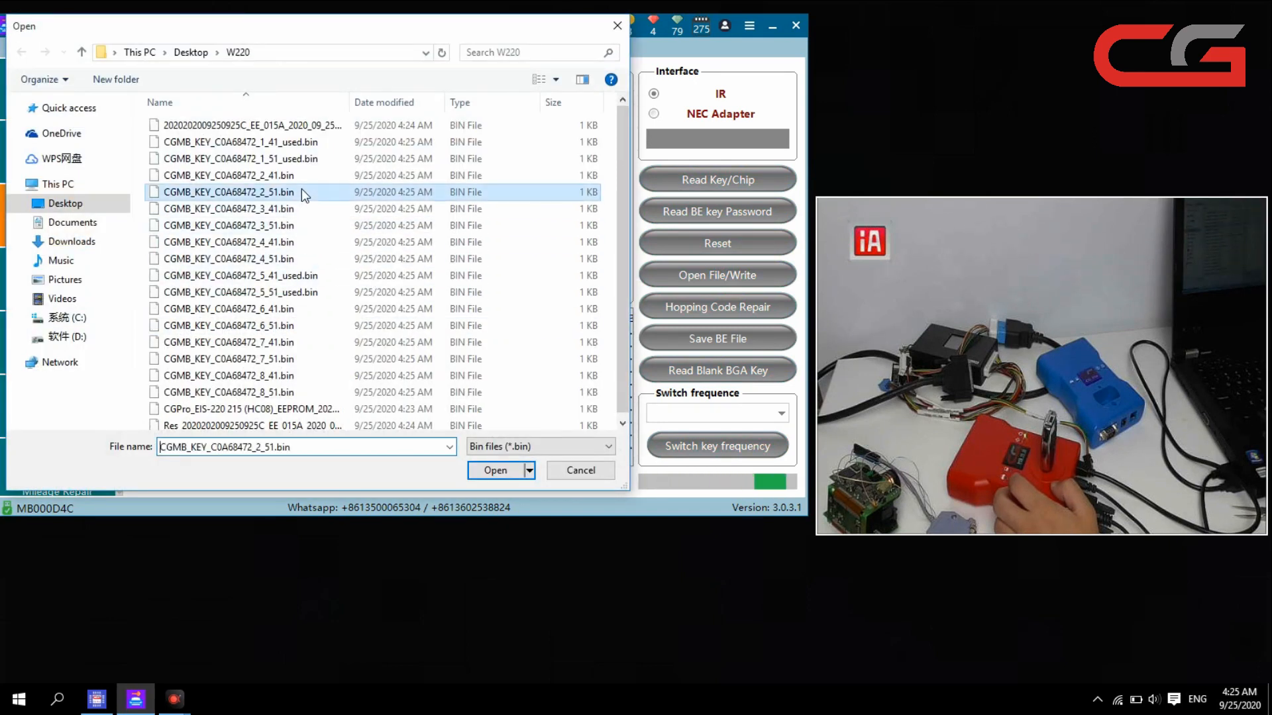
mouse_move(288, 196)
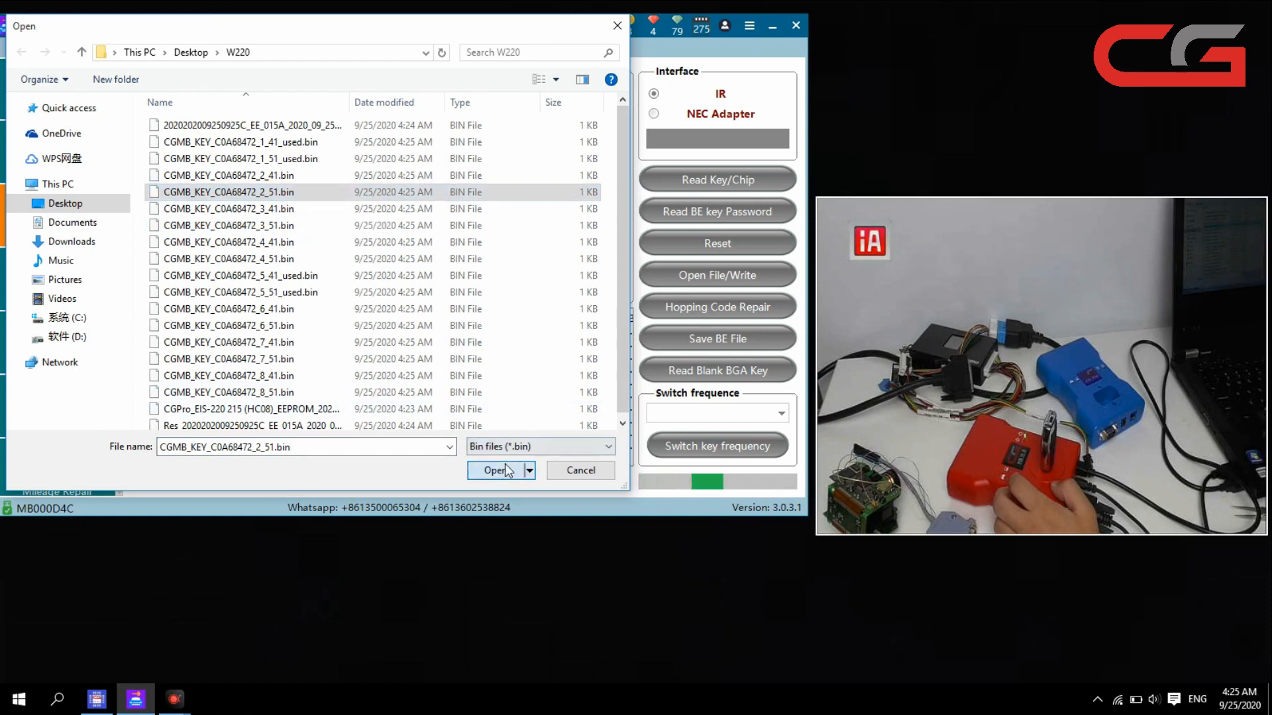
click(494, 471)
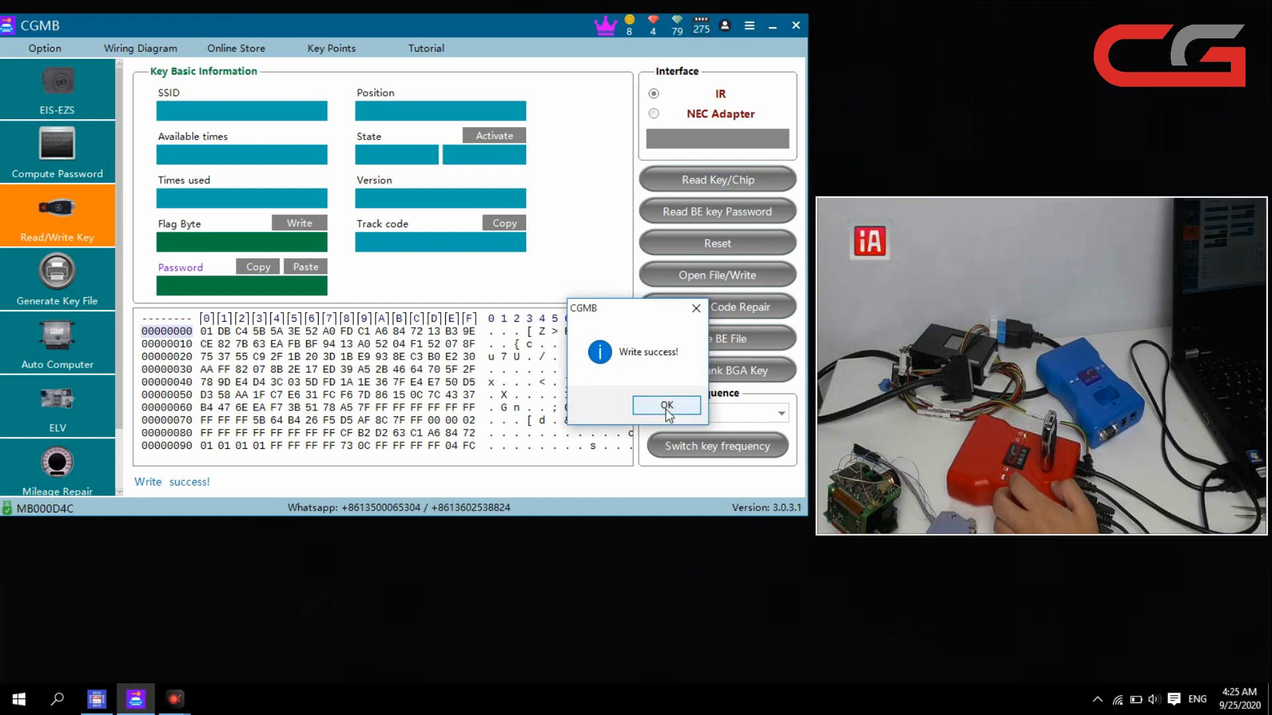
click(665, 406)
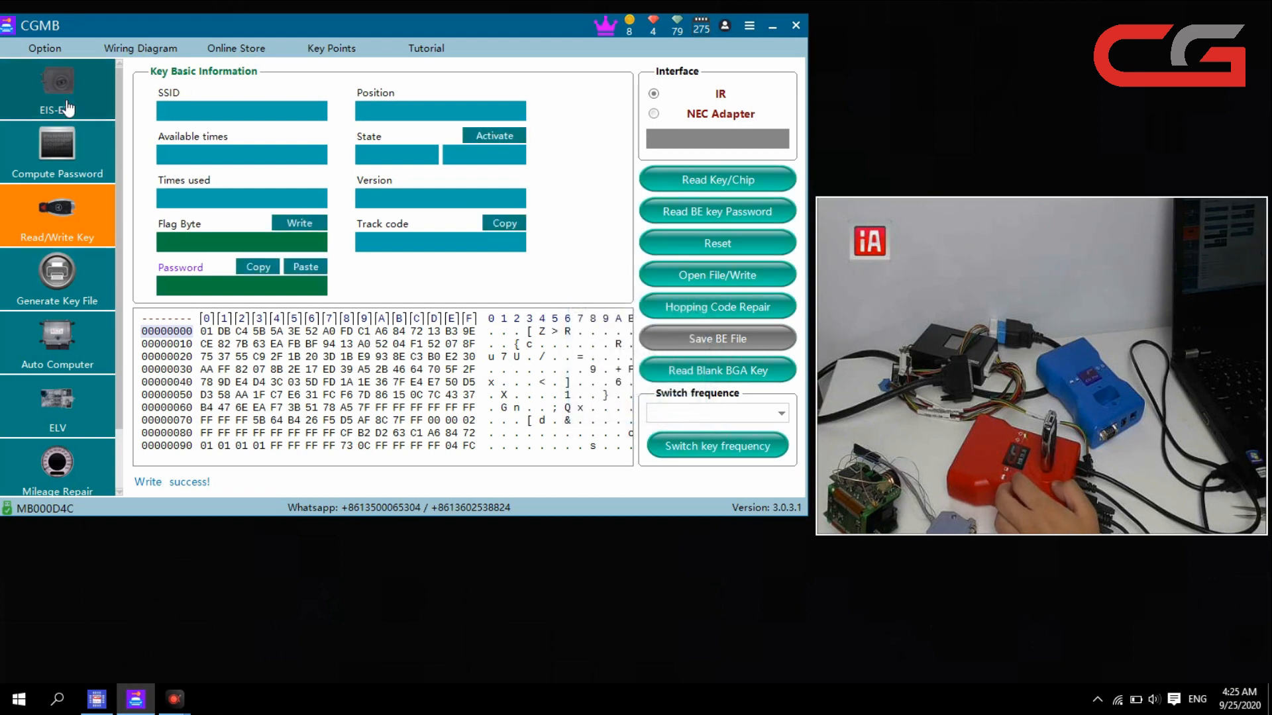
Return to the EIS-EZS data page
click(57, 88)
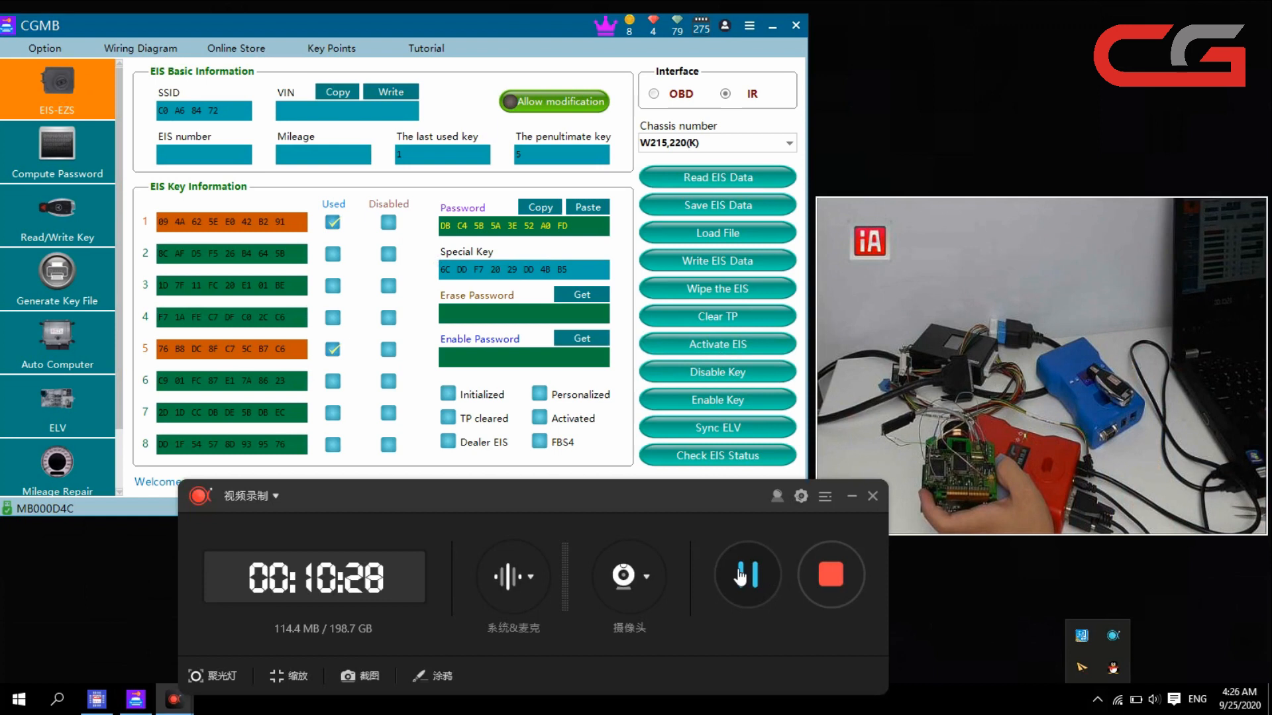
click(851, 495)
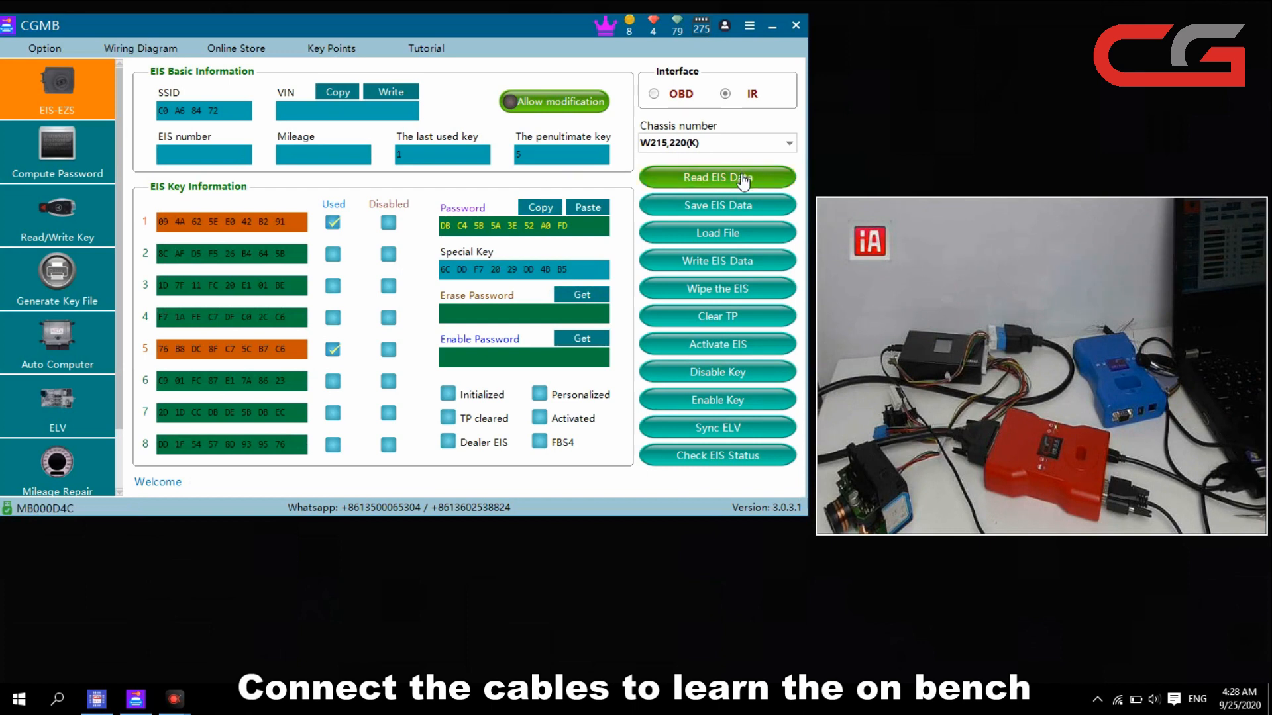
Read the EIS data over OBD twice, confirming key position 2 used alongside 1 and 5
click(716, 176)
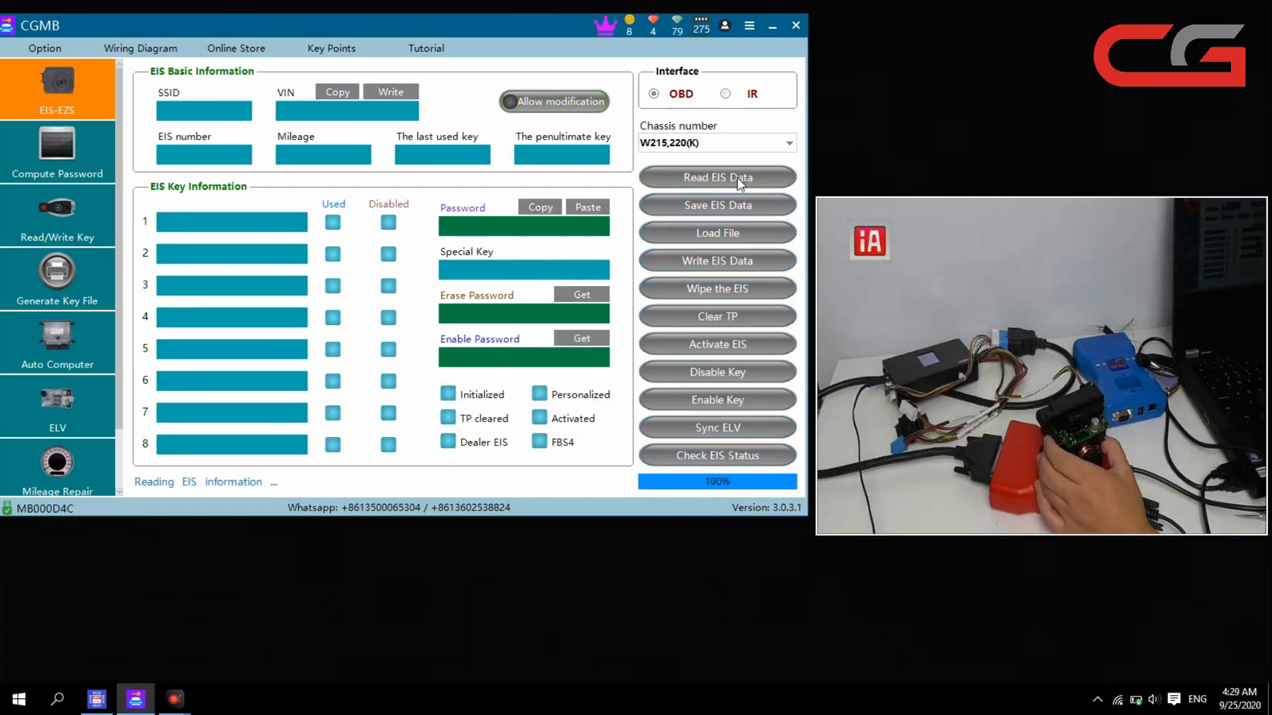
click(717, 176)
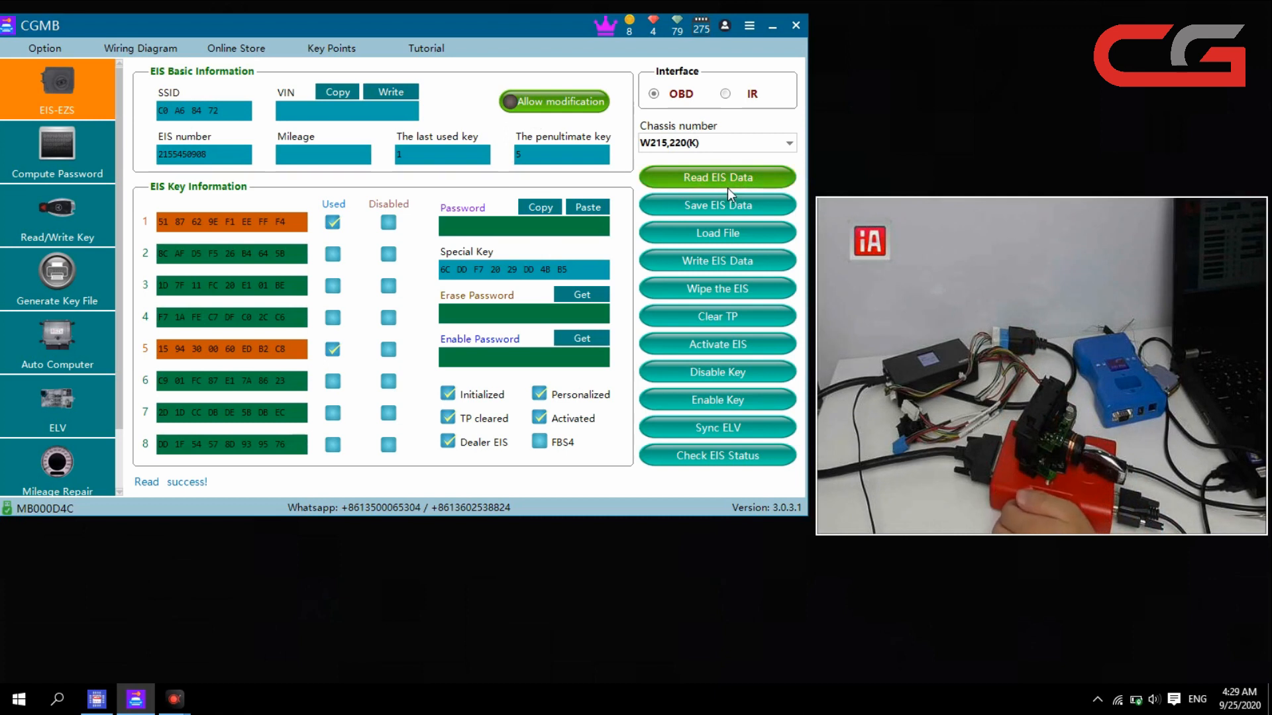
click(717, 176)
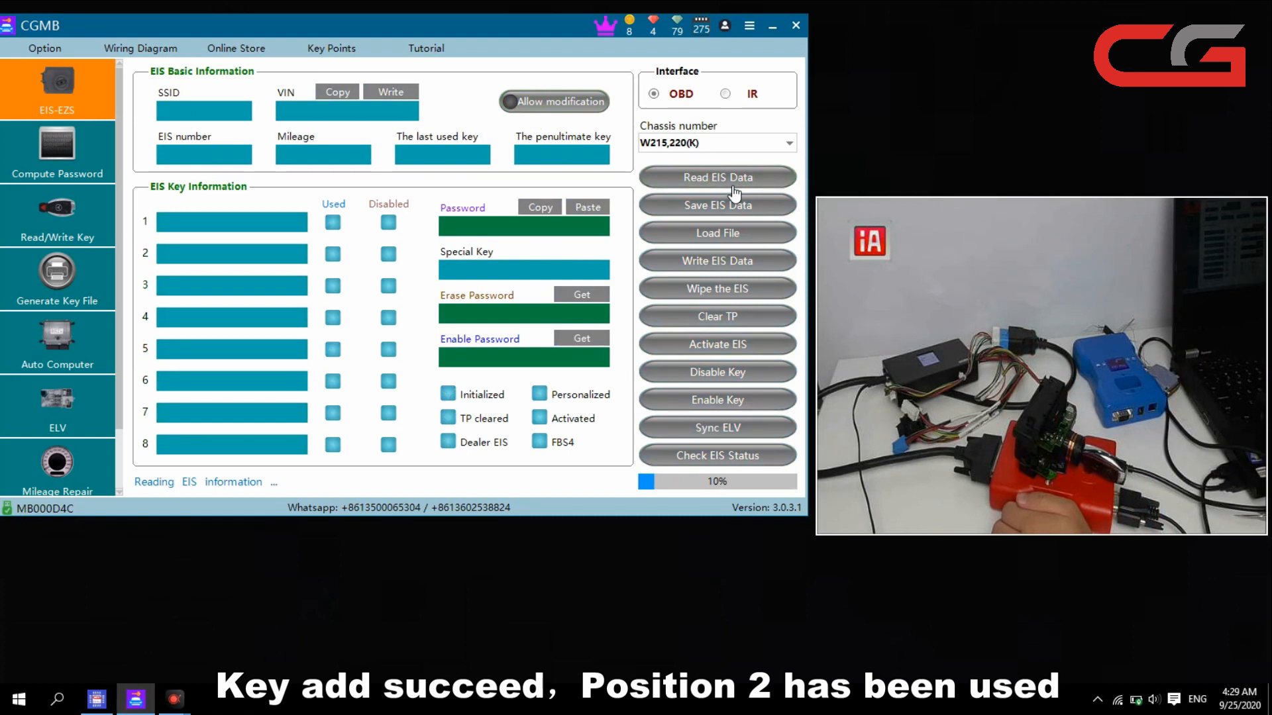
click(717, 176)
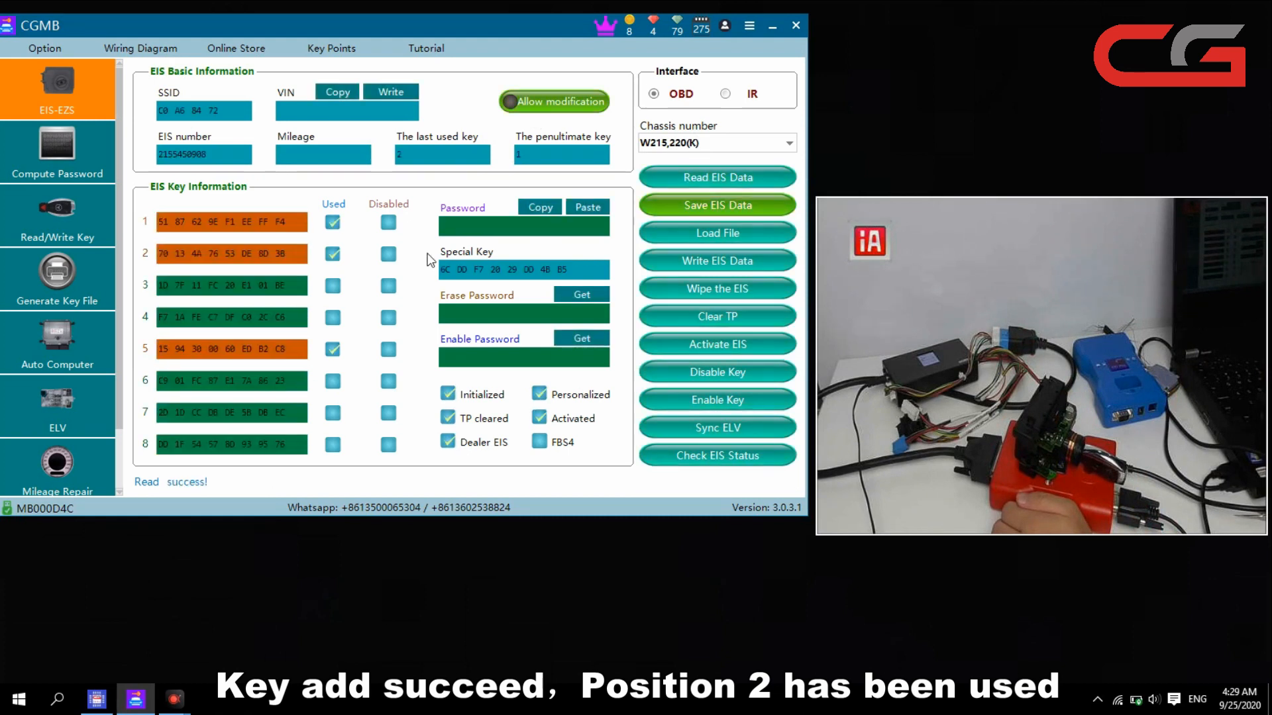